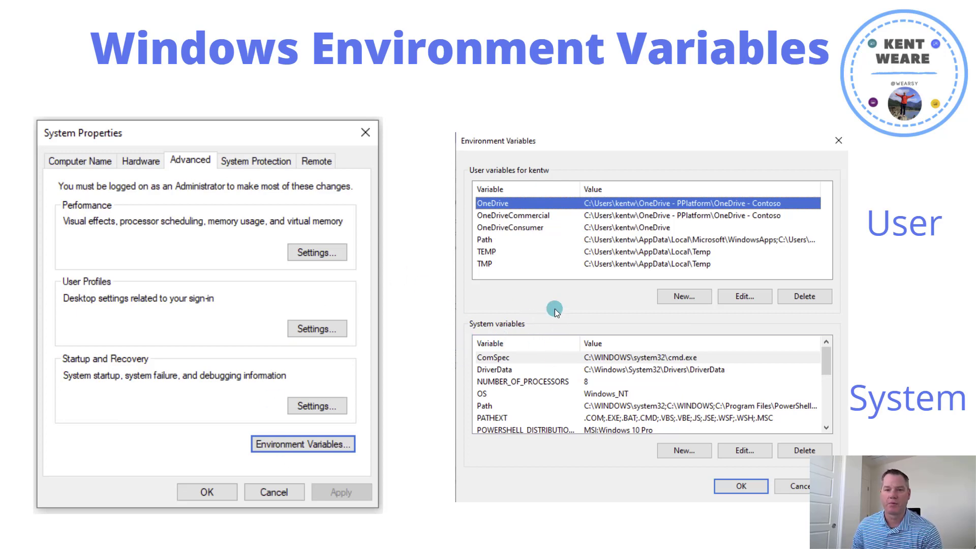
mouse_move(598, 270)
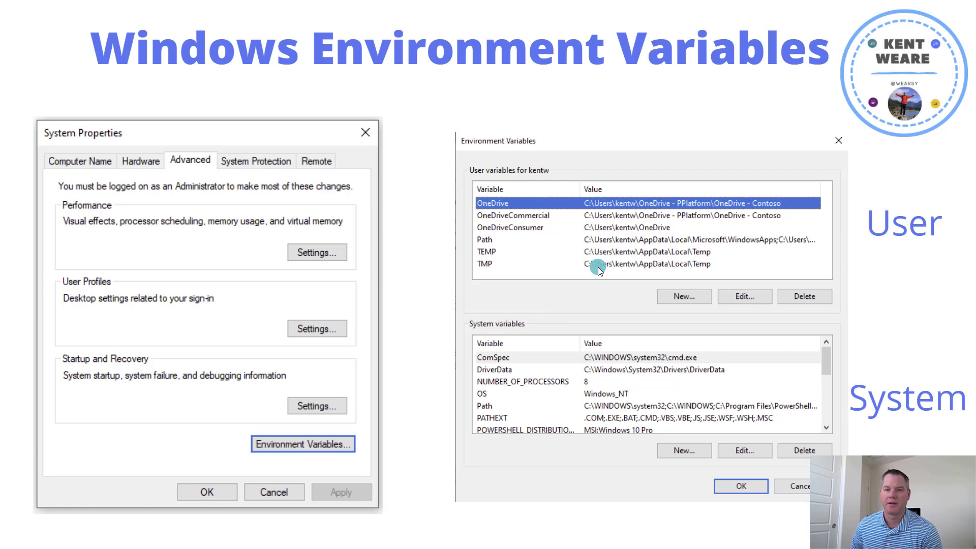
mouse_move(599, 270)
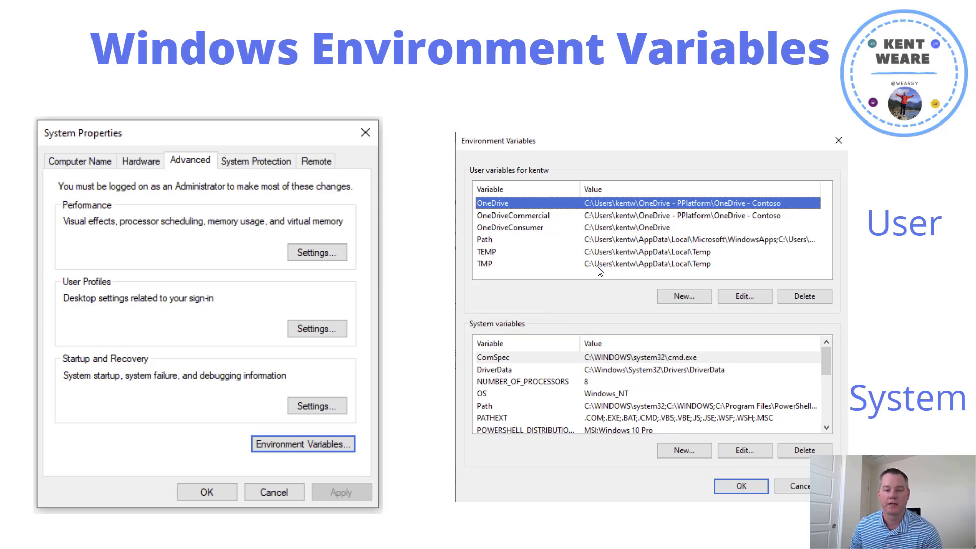
mouse_move(611, 238)
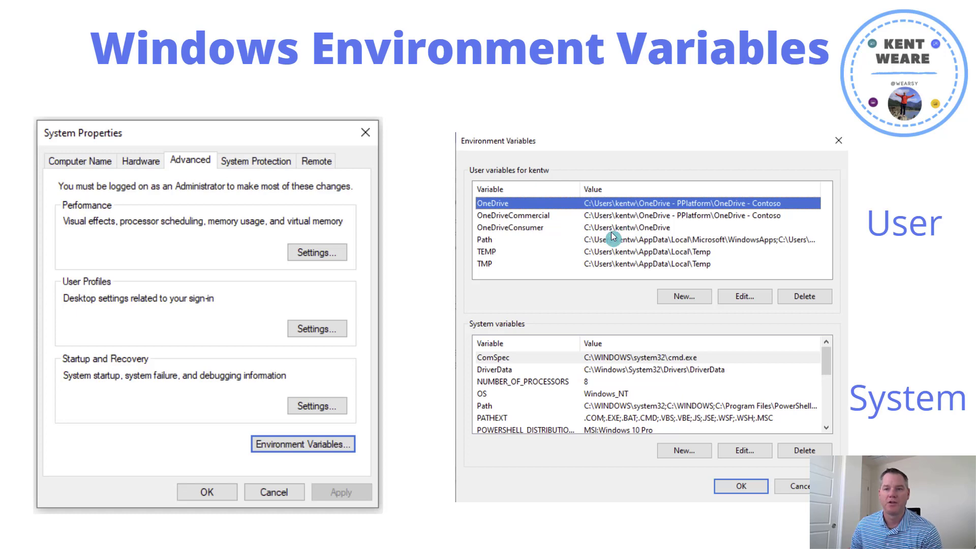
mouse_move(616, 378)
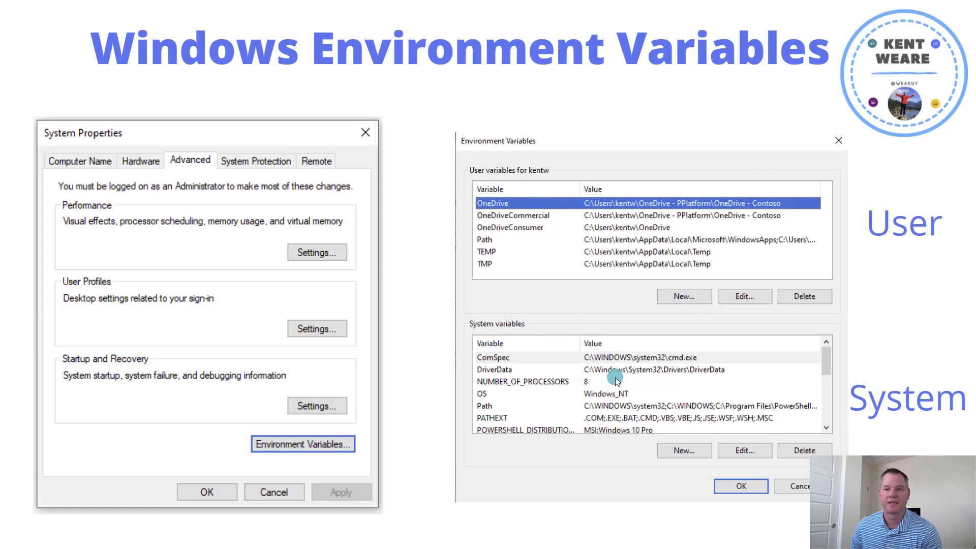
mouse_move(565, 294)
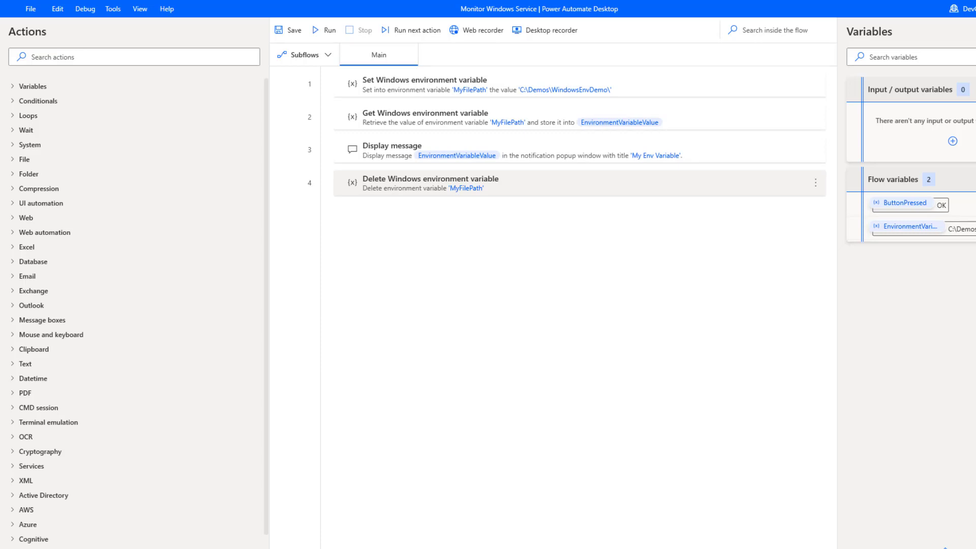
Filter actions by 'environ' to list the Set, Get and Delete environment variable actions.
click(133, 57)
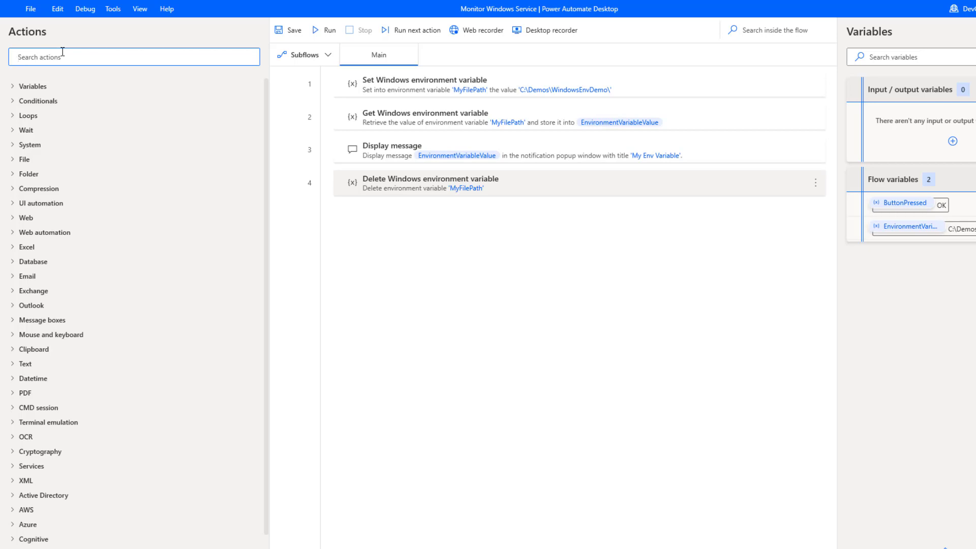
text(e)
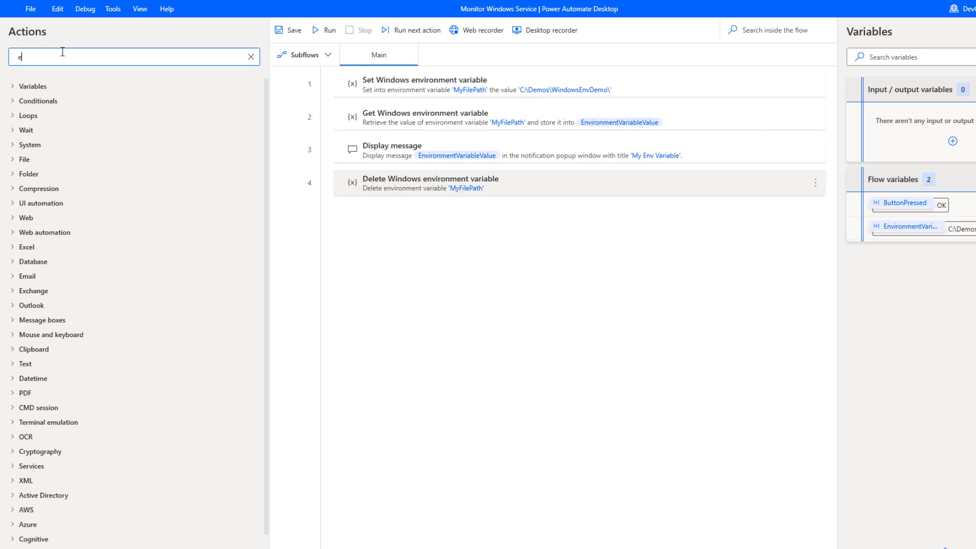
text(nviron)
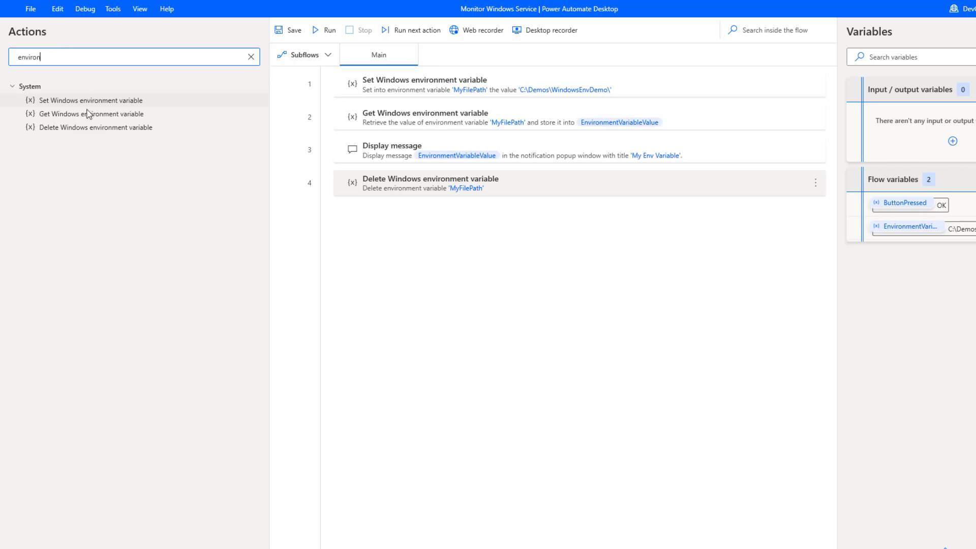
mouse_move(119, 106)
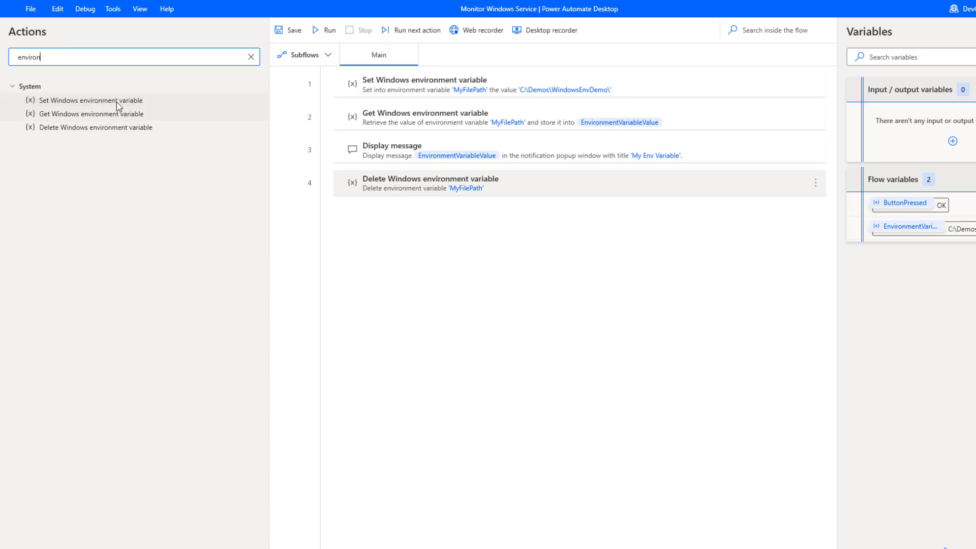
mouse_move(123, 131)
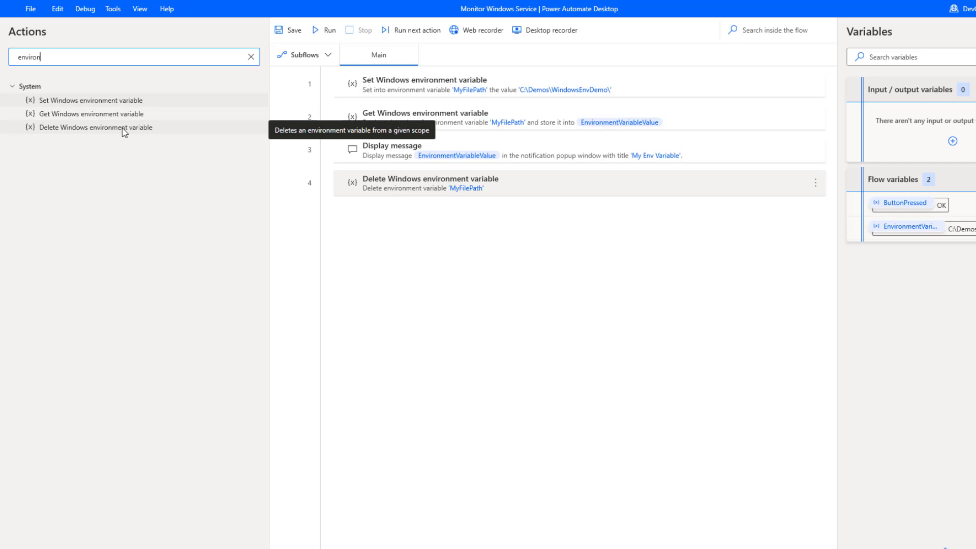
mouse_move(339, 225)
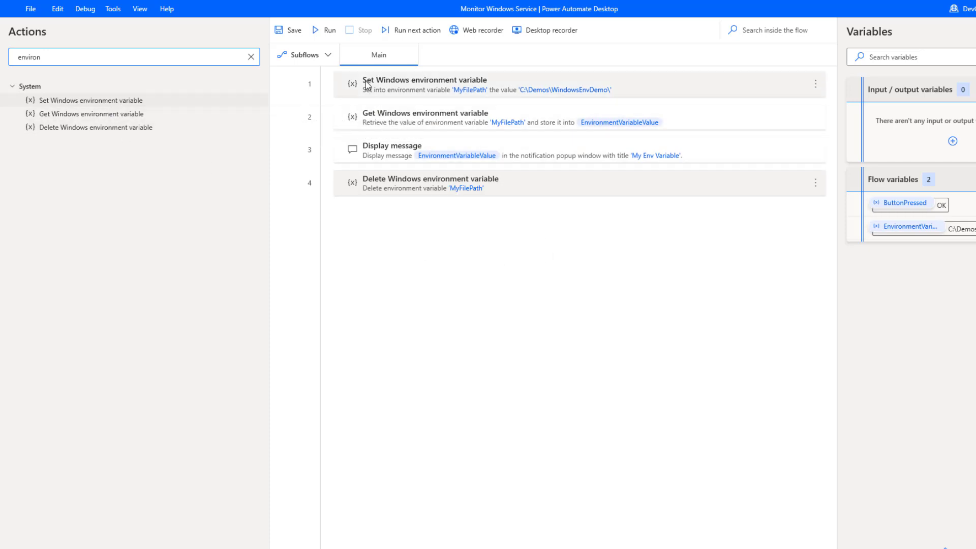
mouse_move(398, 89)
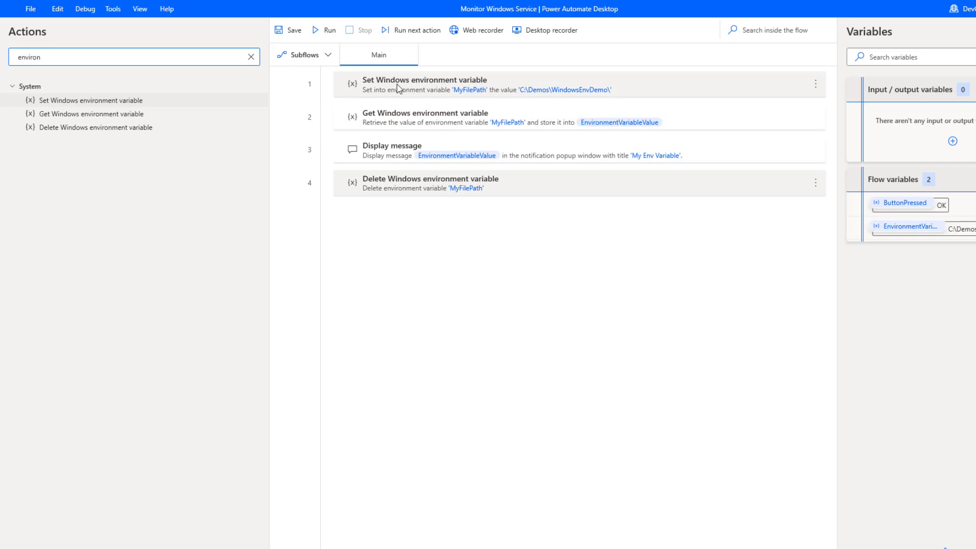
double_click(425, 84)
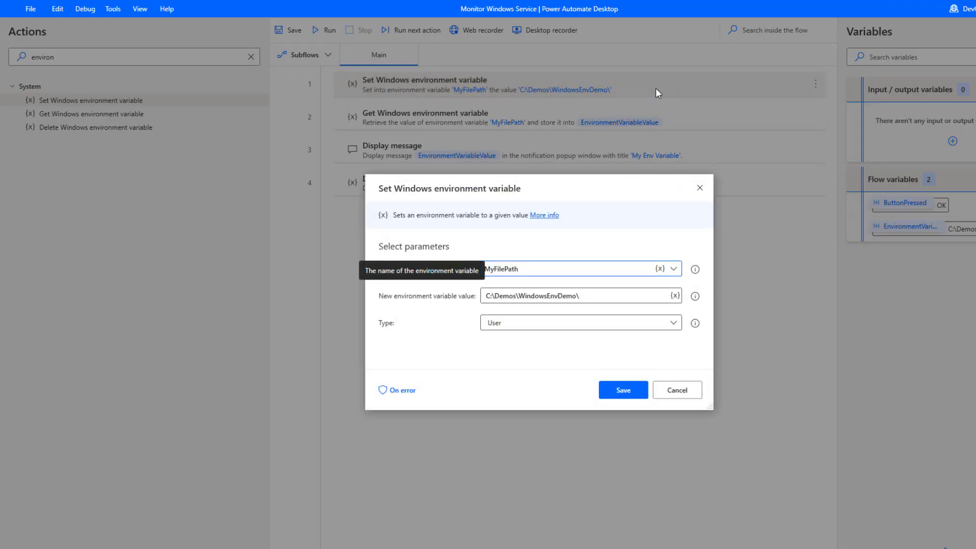
mouse_move(613, 216)
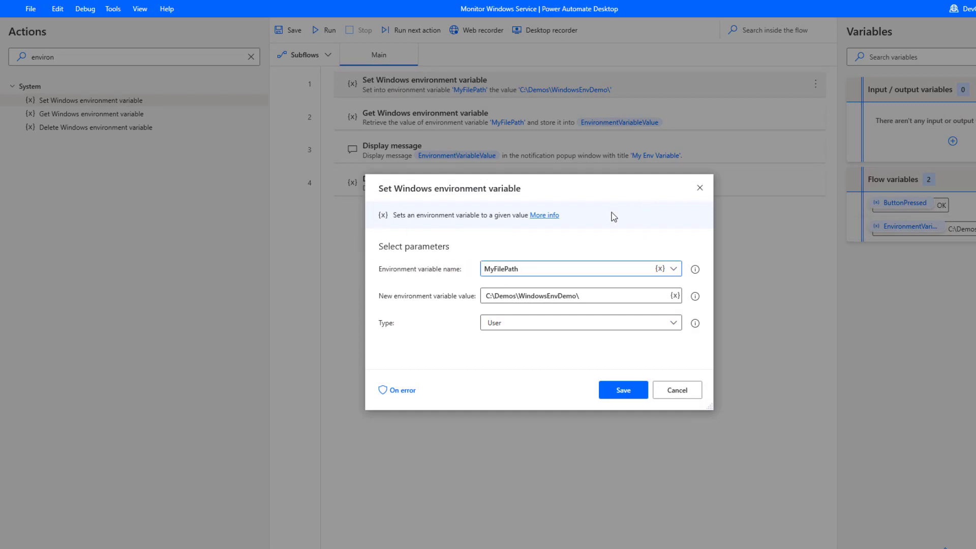
mouse_move(560, 263)
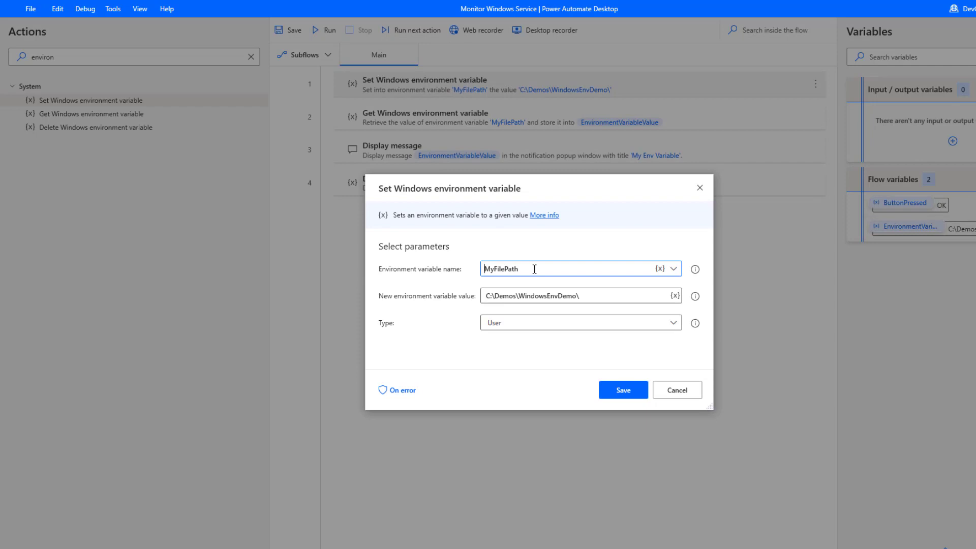
Bring up Windows' Environment Variables list beside the Set step targeting MyFilePath.
click(571, 397)
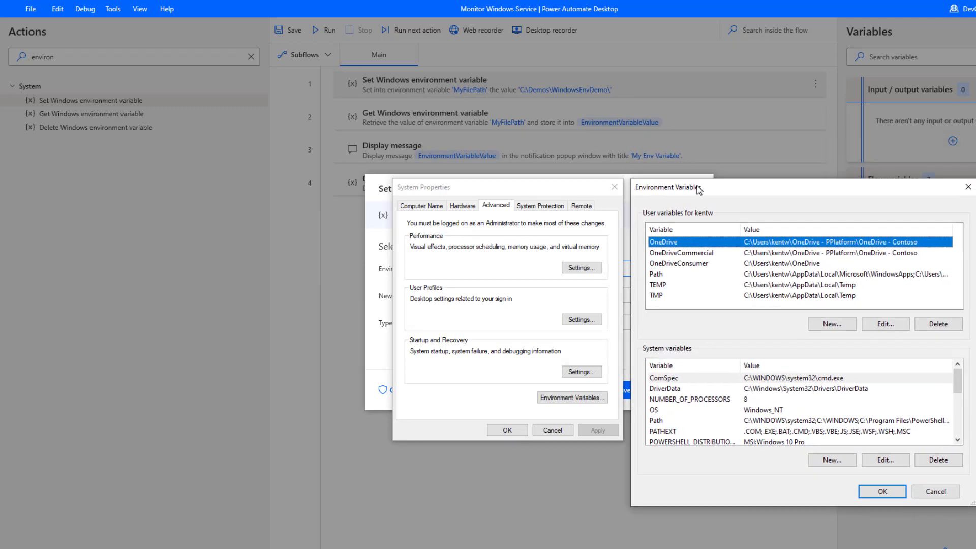
mouse_move(672, 255)
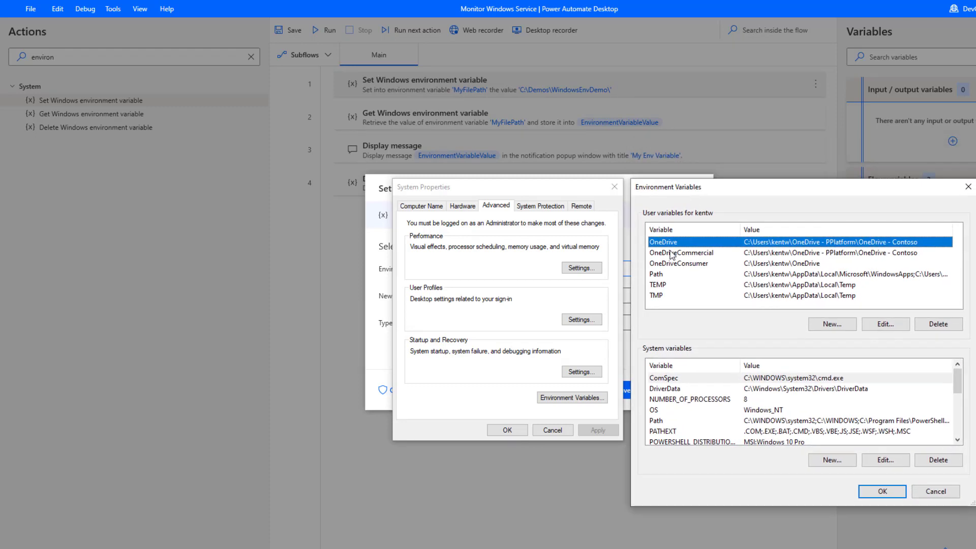
mouse_move(722, 297)
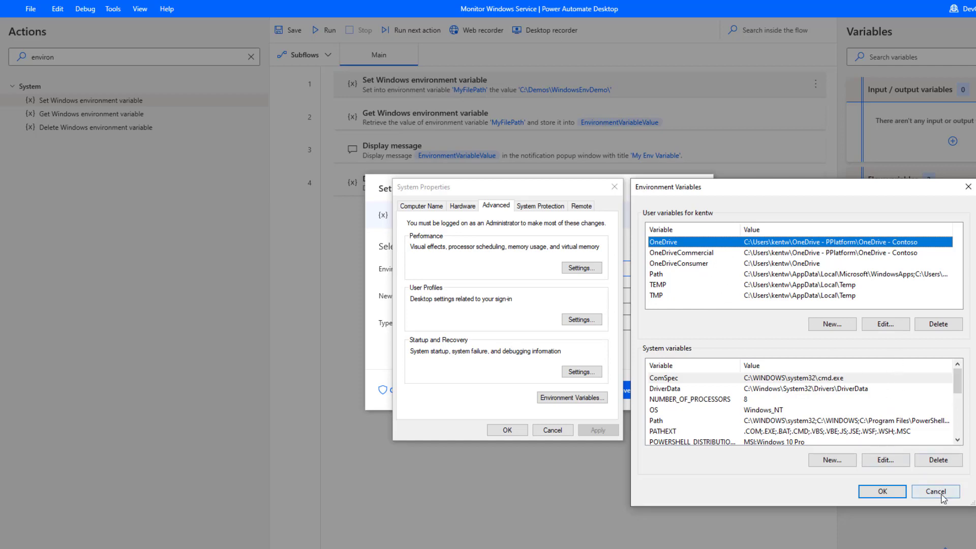
Cancel the Environment Variables window without changes, returning to the Set step.
click(935, 491)
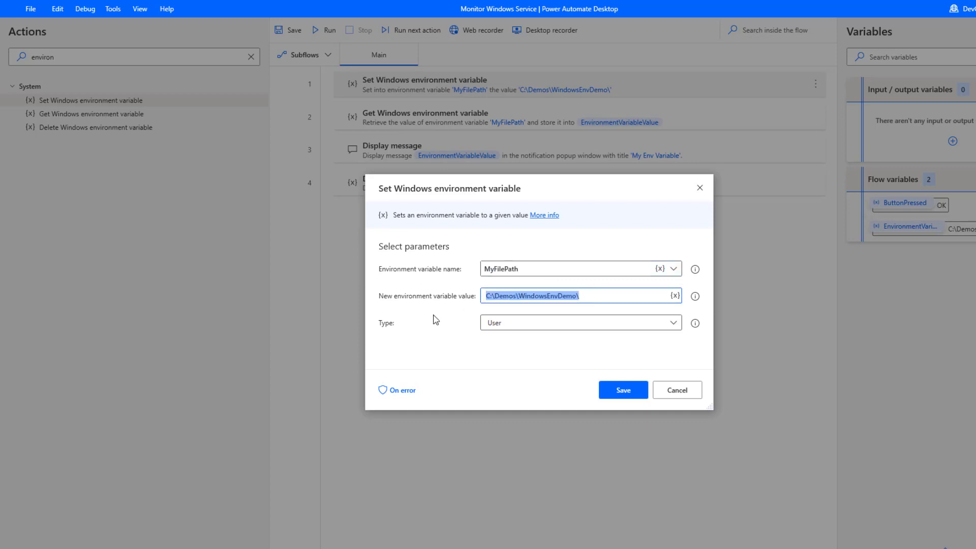
mouse_move(541, 295)
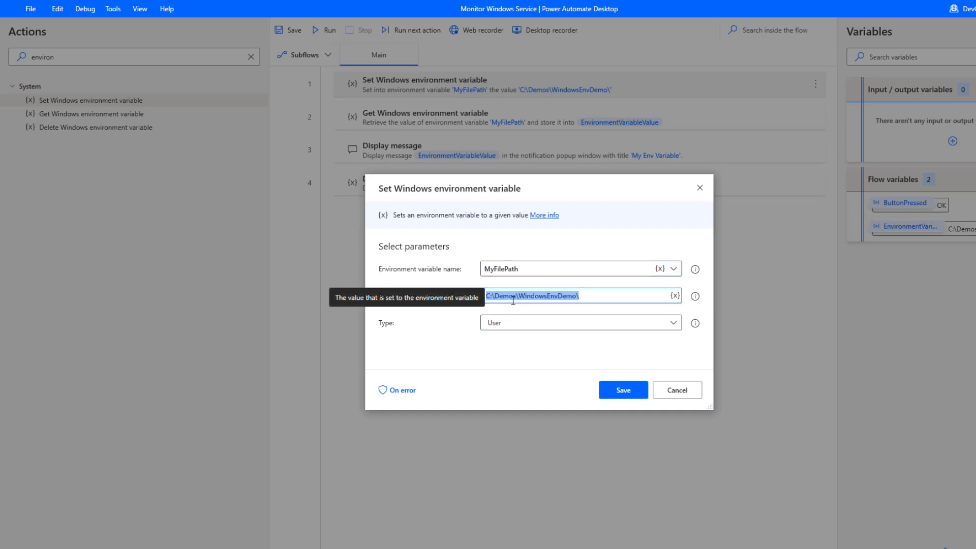
mouse_move(615, 318)
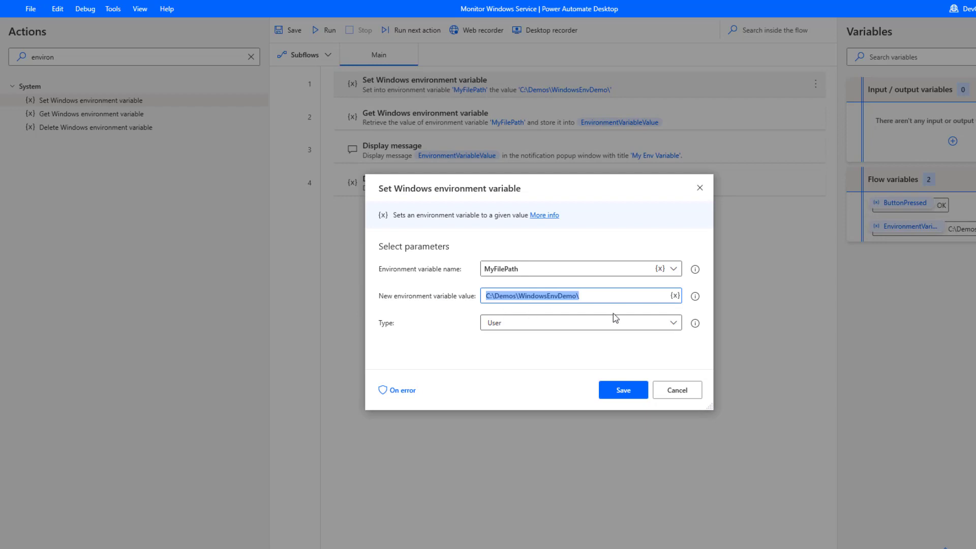
Review the Set step's Type choices, User and System, and keep User.
click(671, 323)
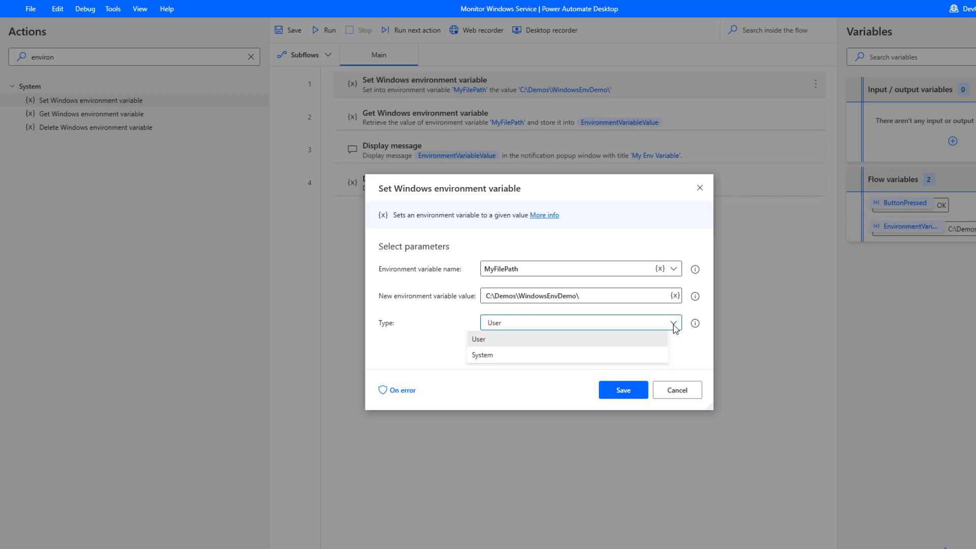
mouse_move(507, 335)
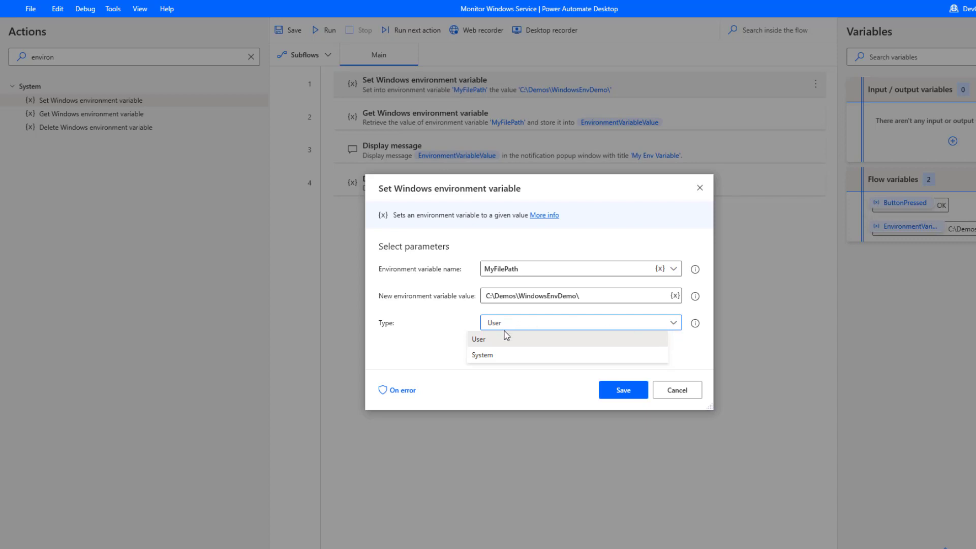
mouse_move(504, 354)
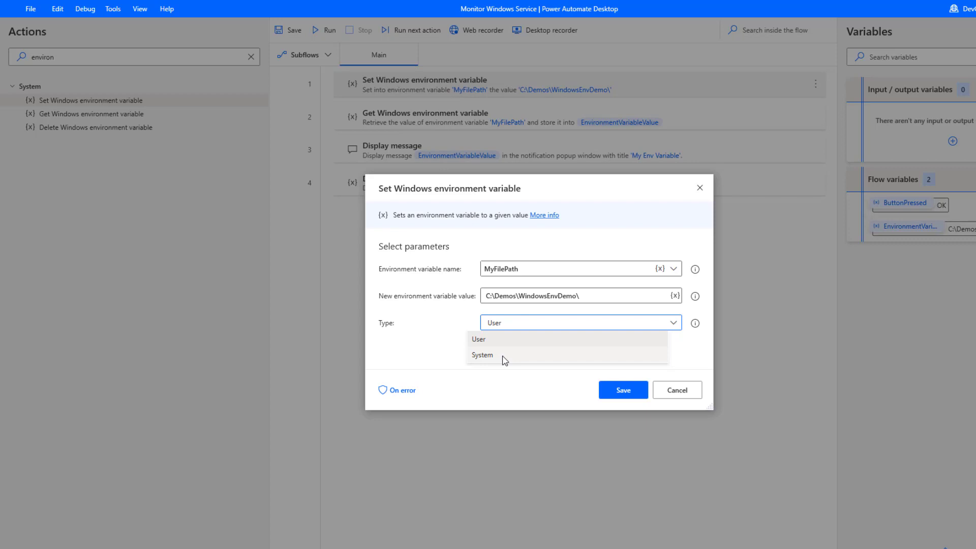
mouse_move(485, 327)
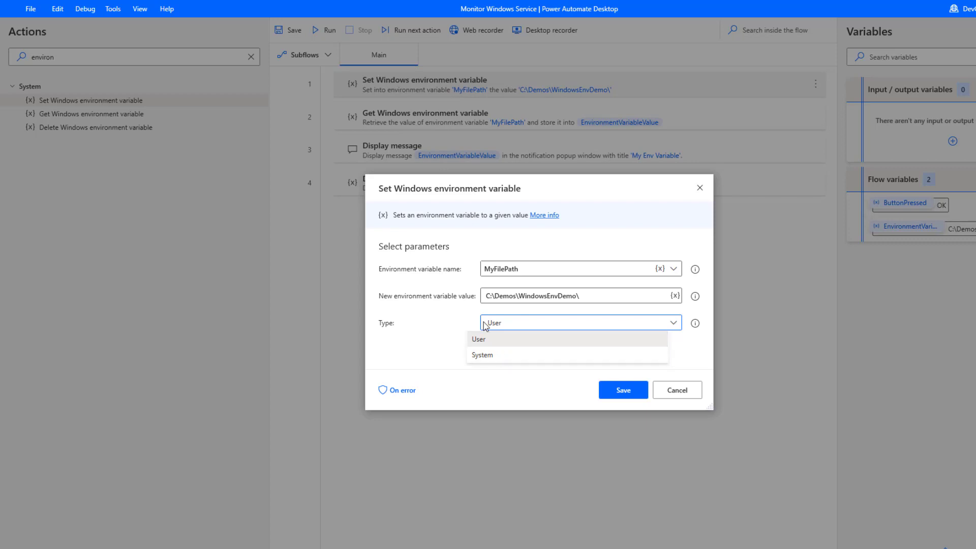
mouse_move(485, 341)
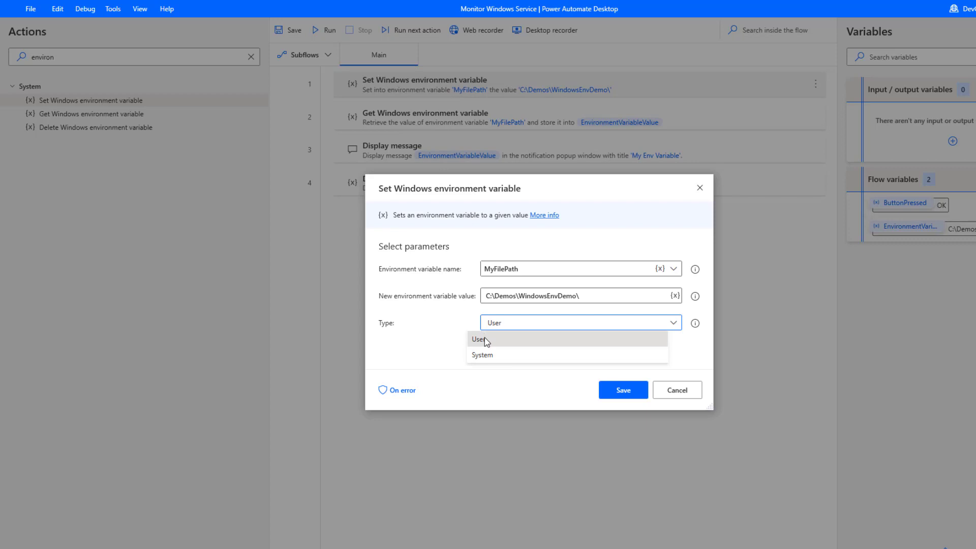
mouse_move(502, 322)
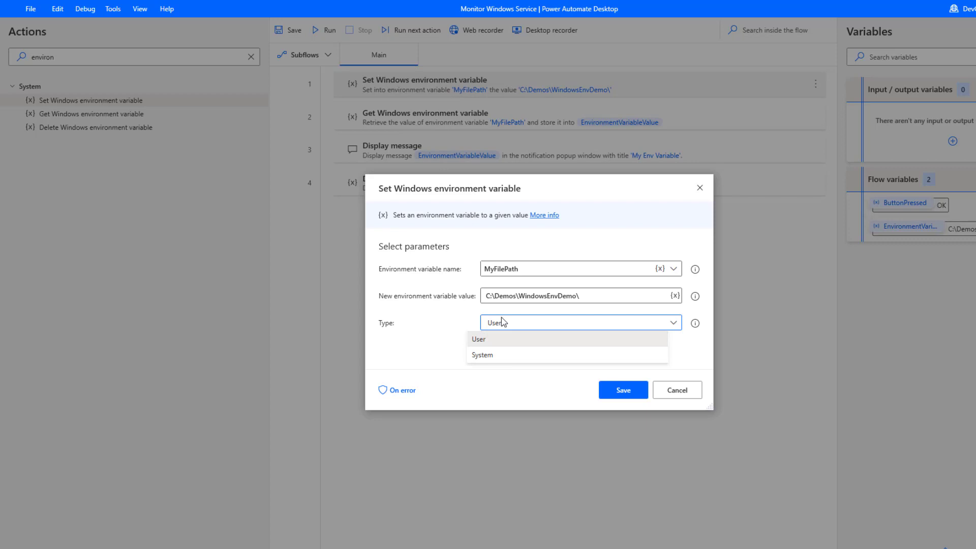
mouse_move(474, 310)
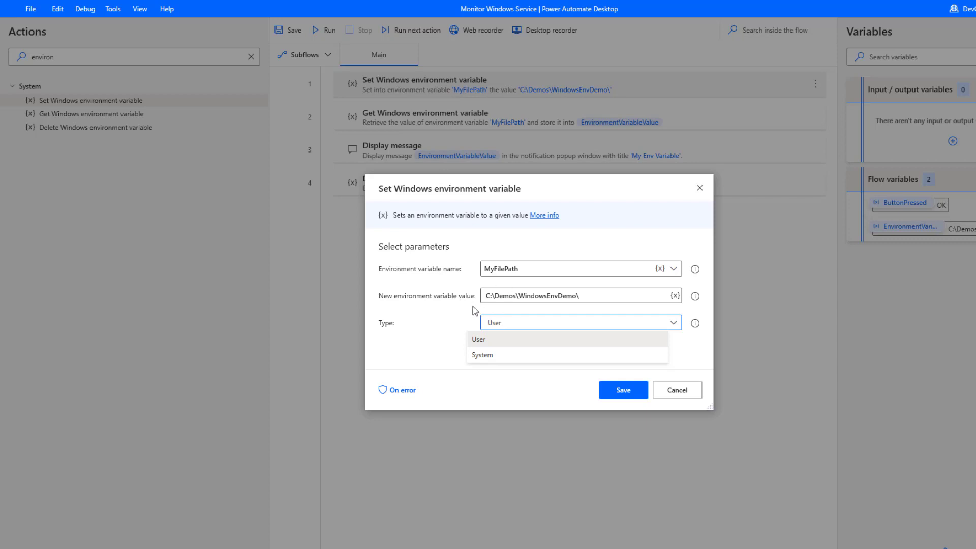
mouse_move(494, 303)
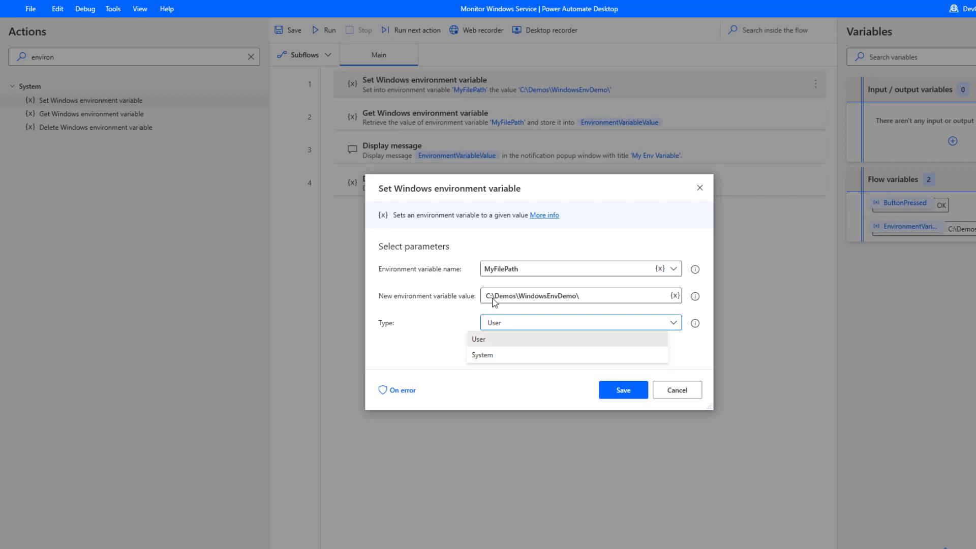
mouse_move(468, 302)
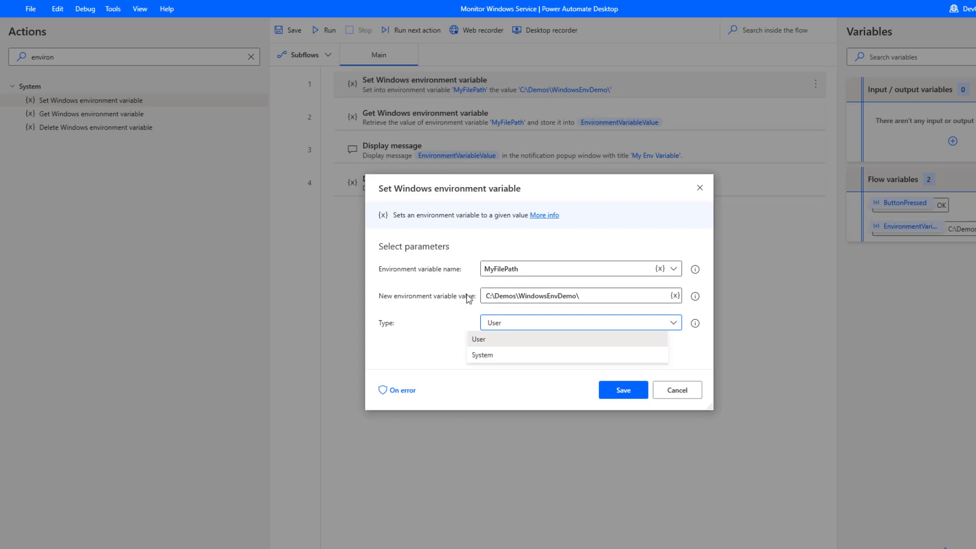
mouse_move(501, 283)
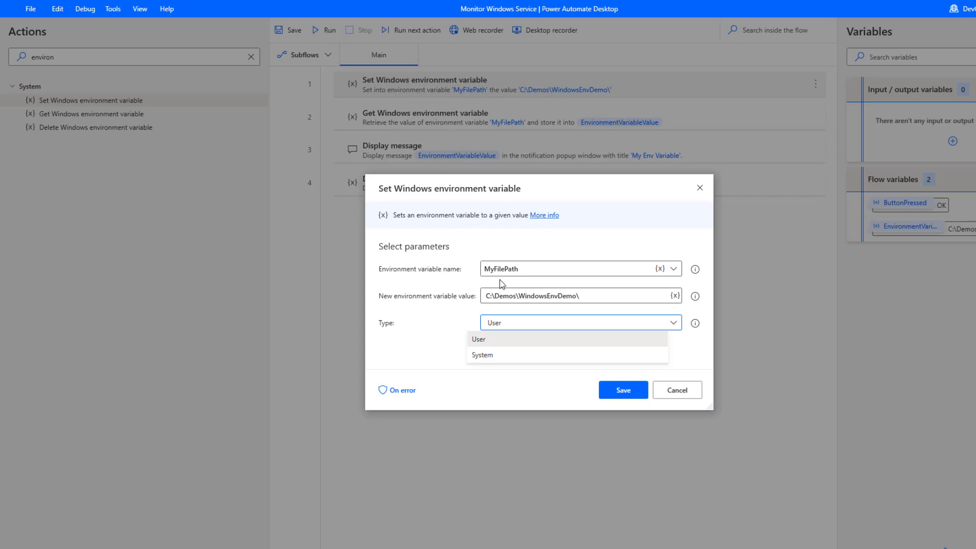
click(493, 339)
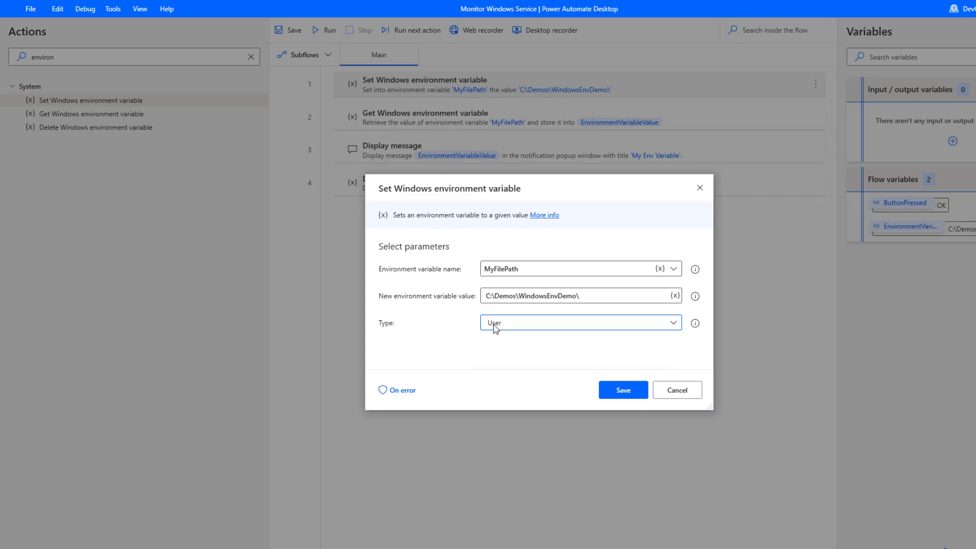
mouse_move(522, 325)
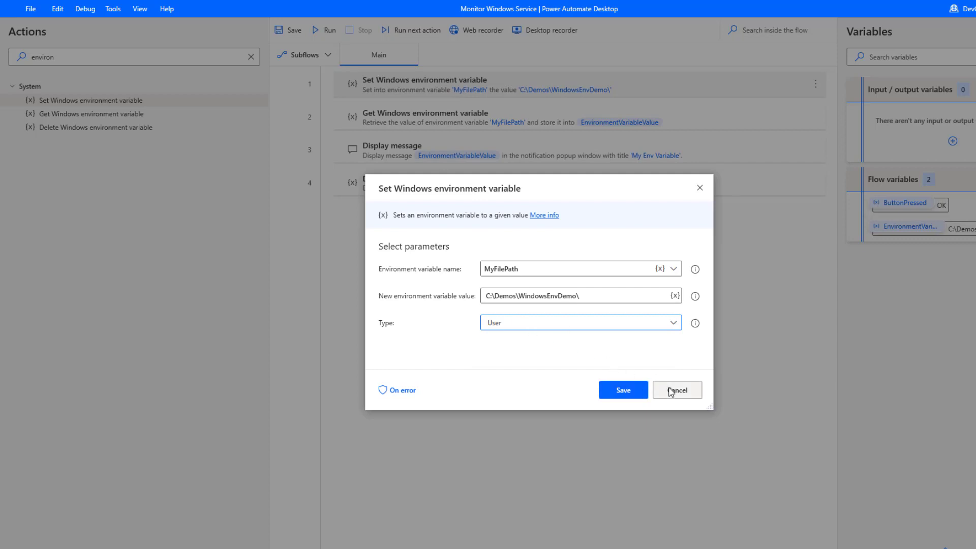
Cancel the Set step, then review the Get step's MyFilePath and advanced User scope unchanged.
click(677, 390)
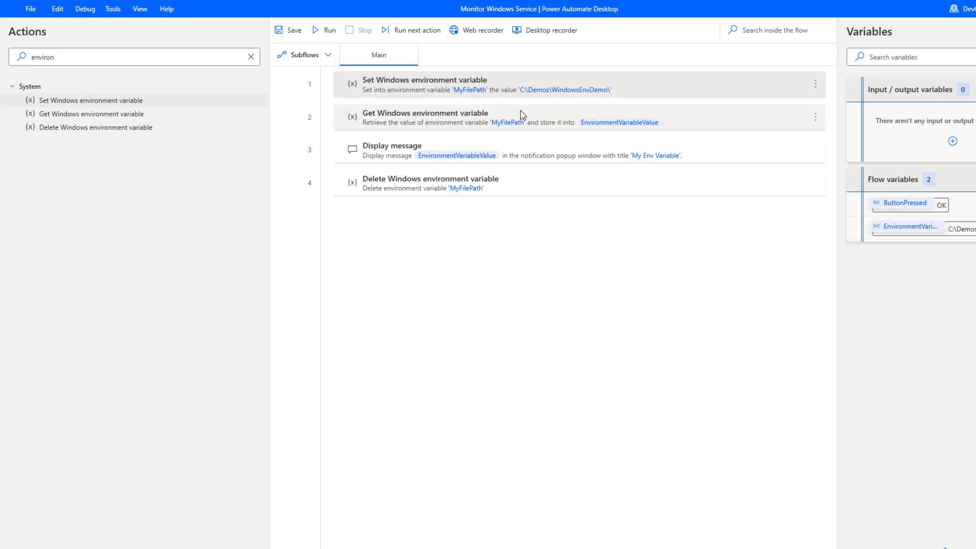
double_click(425, 116)
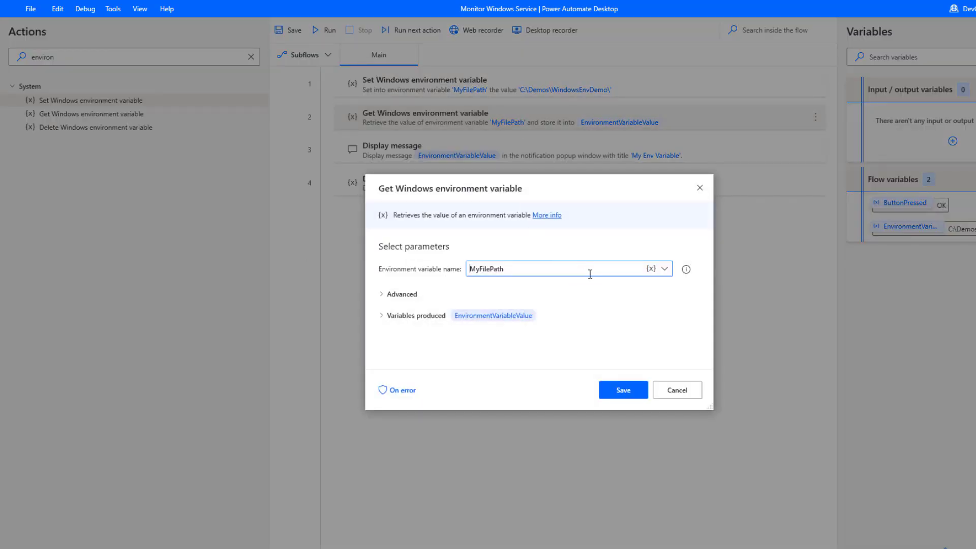
click(663, 269)
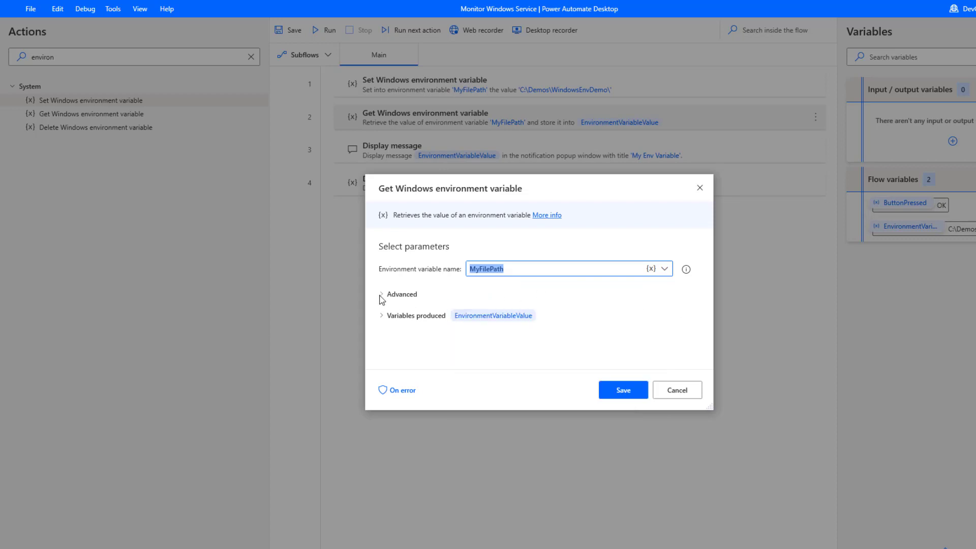
click(382, 294)
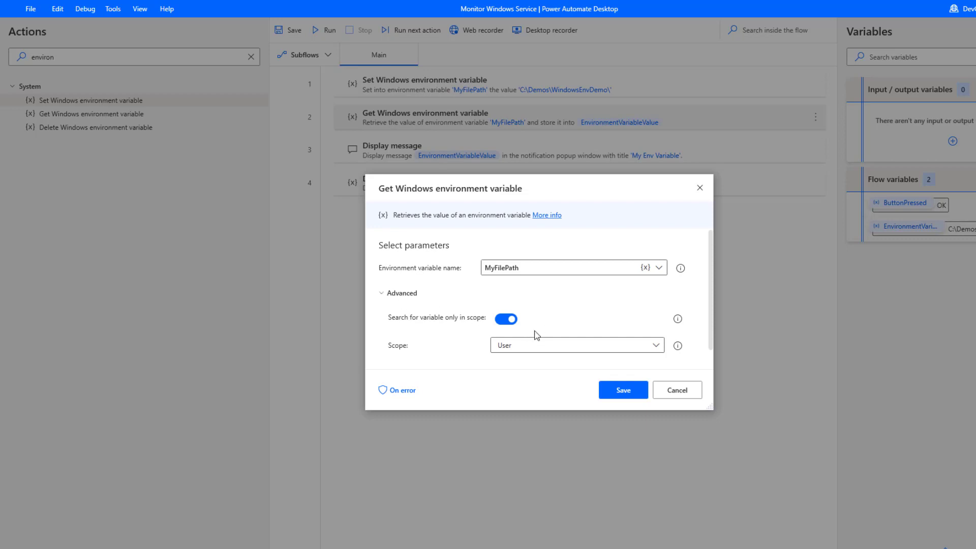
mouse_move(582, 262)
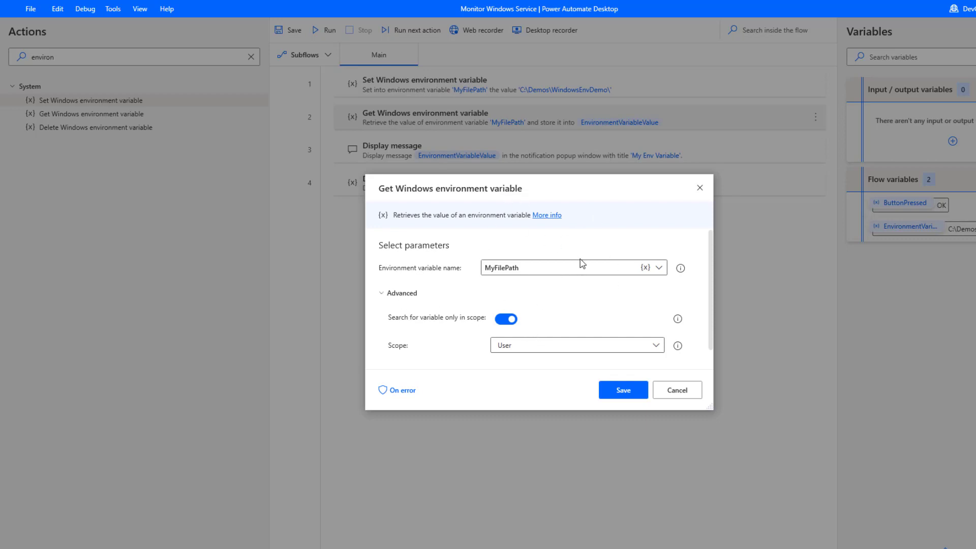
mouse_move(507, 319)
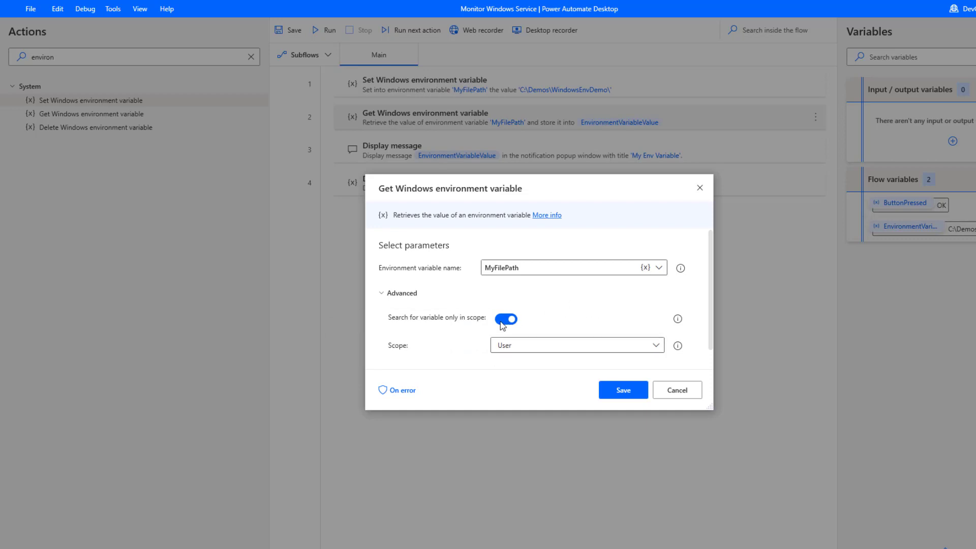
click(576, 345)
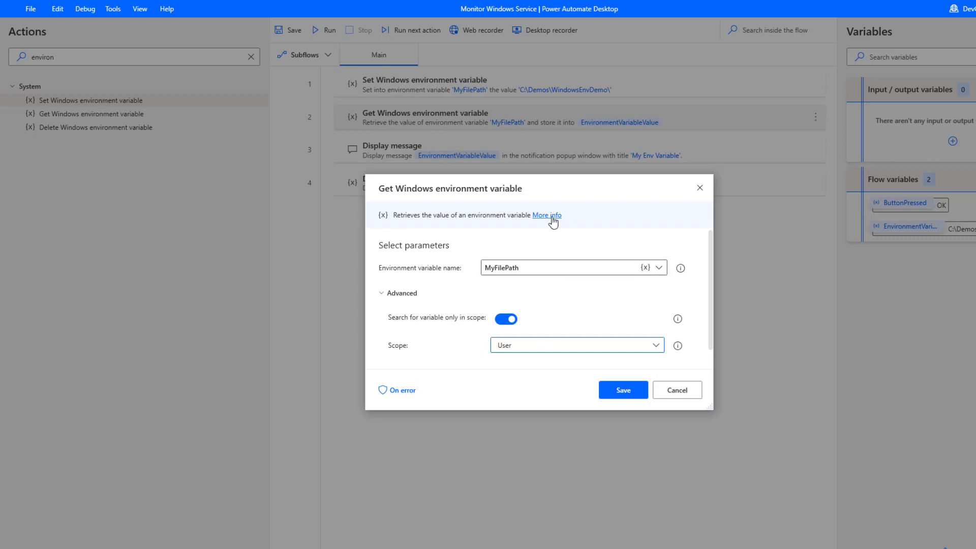
click(676, 389)
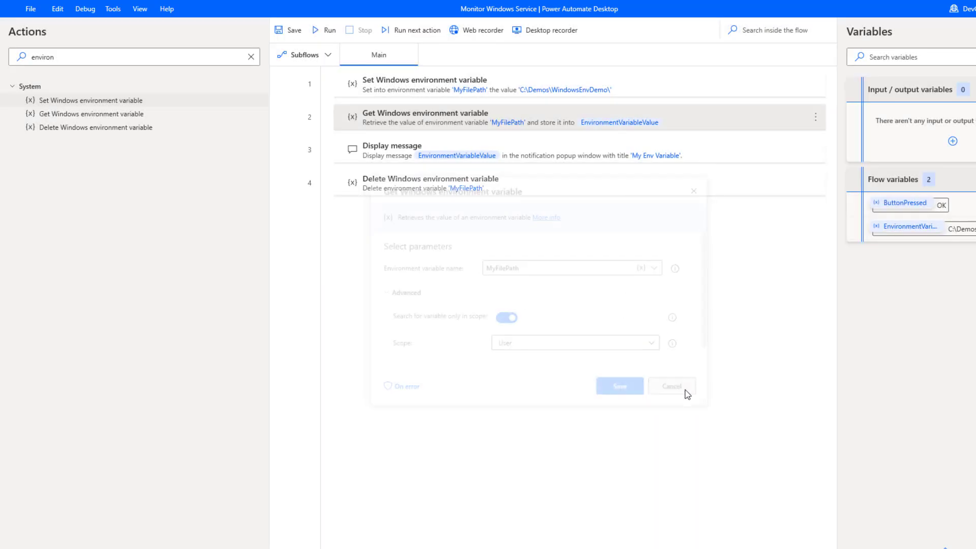
Close the open Display message and Set step settings without changes.
click(671, 385)
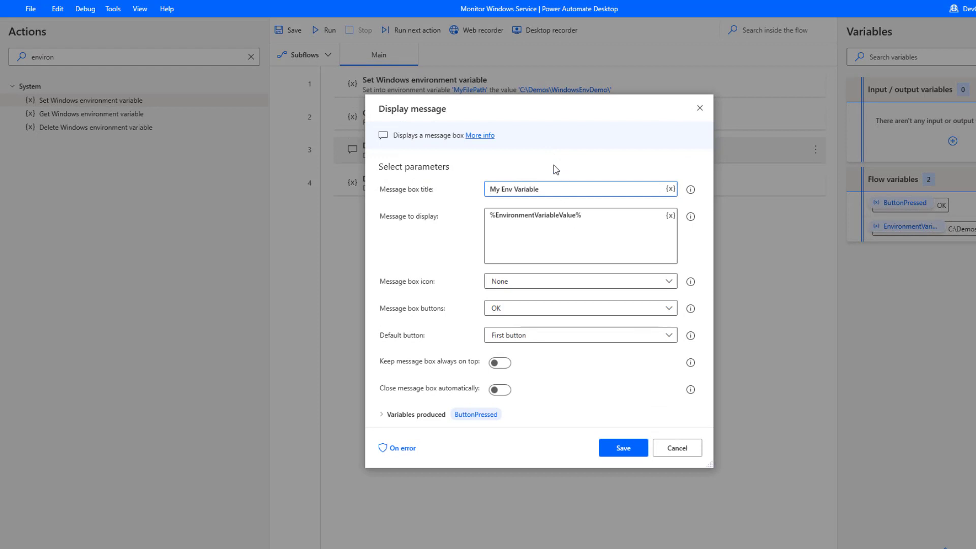
mouse_move(705, 491)
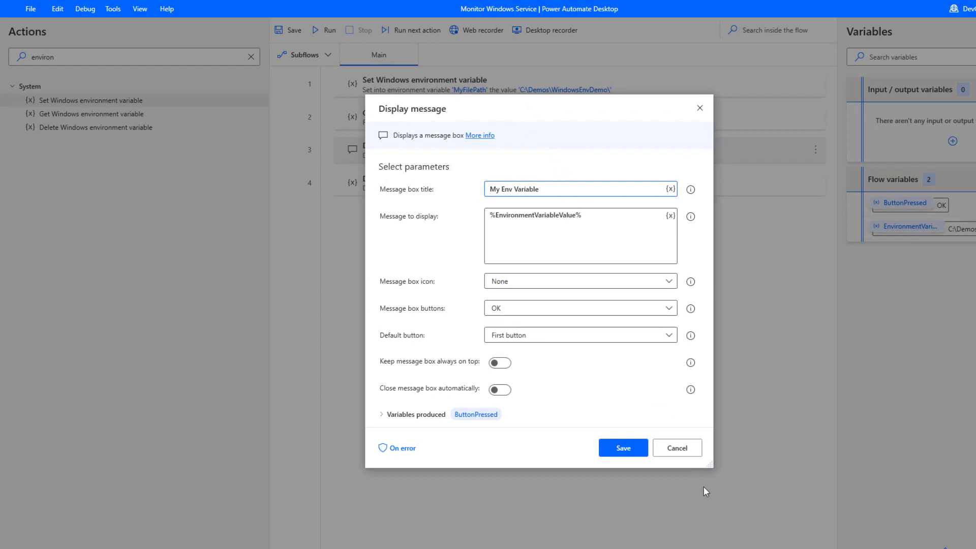
click(622, 447)
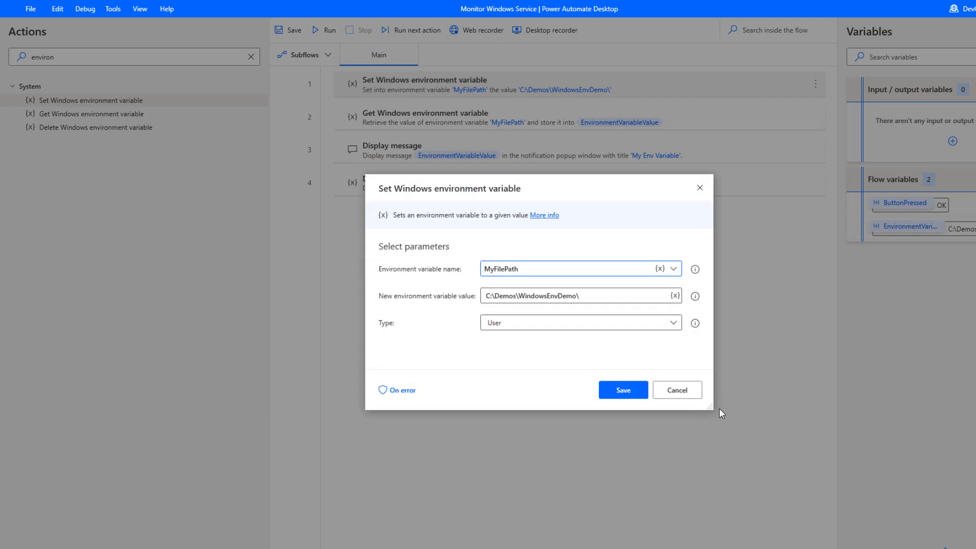
mouse_move(726, 411)
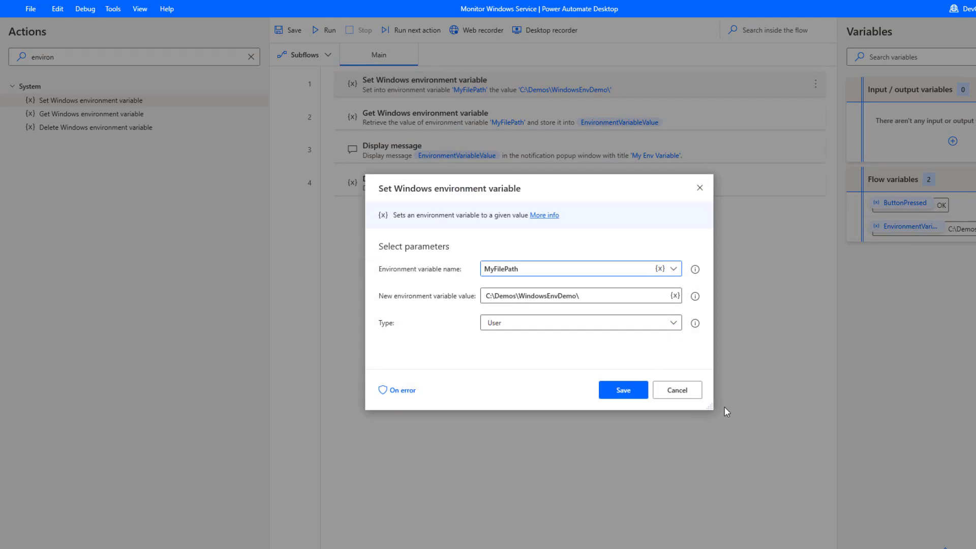
click(676, 390)
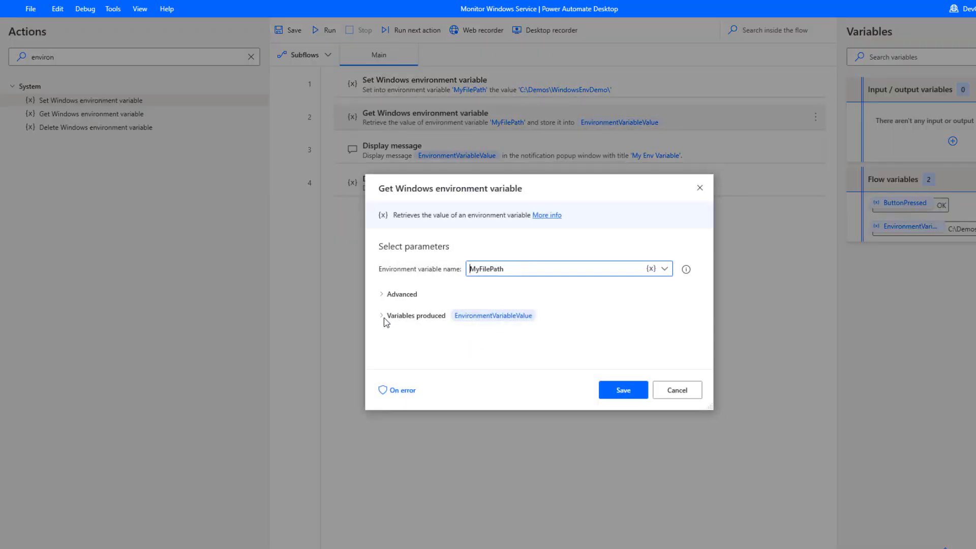
Review the Get step's produced variables and the Display message step titled My Env Variable, unchanged.
click(382, 316)
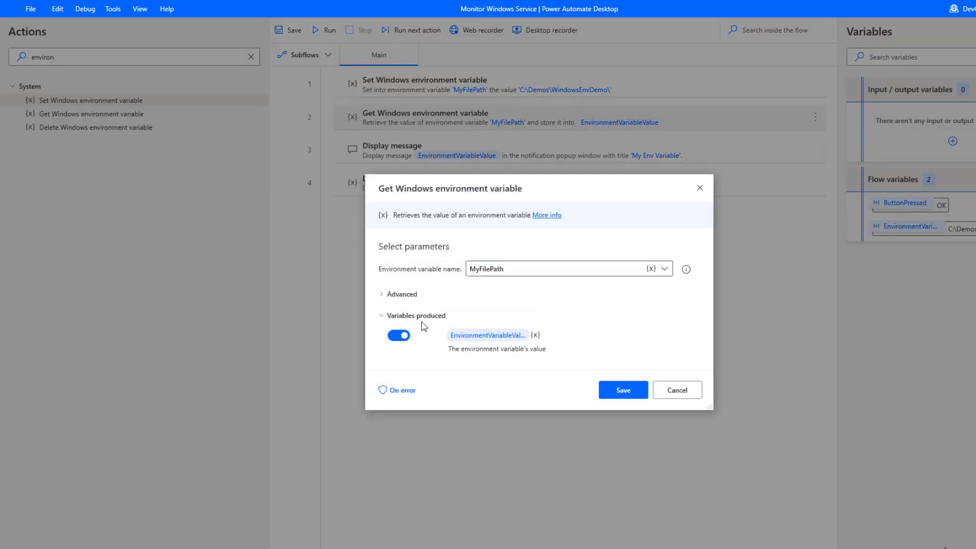
click(488, 335)
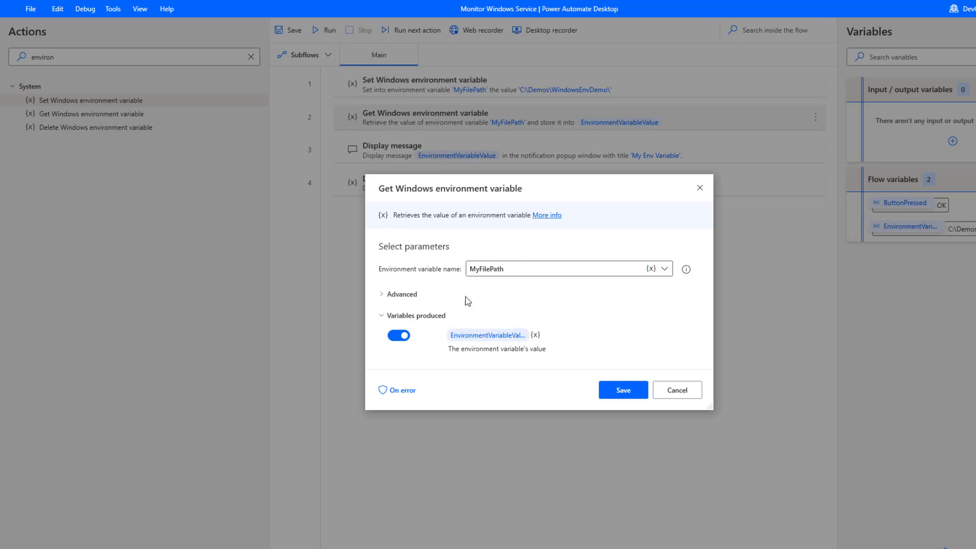
mouse_move(492, 317)
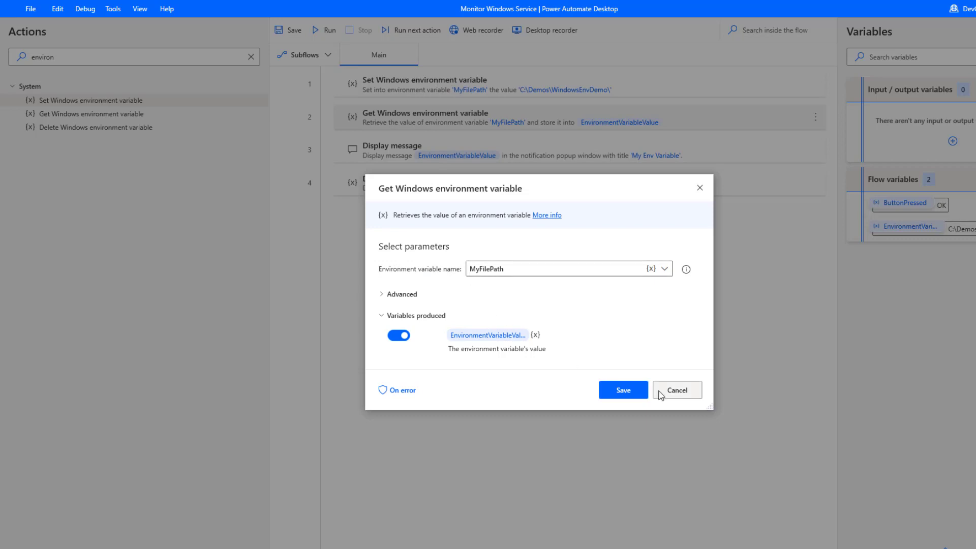
click(677, 389)
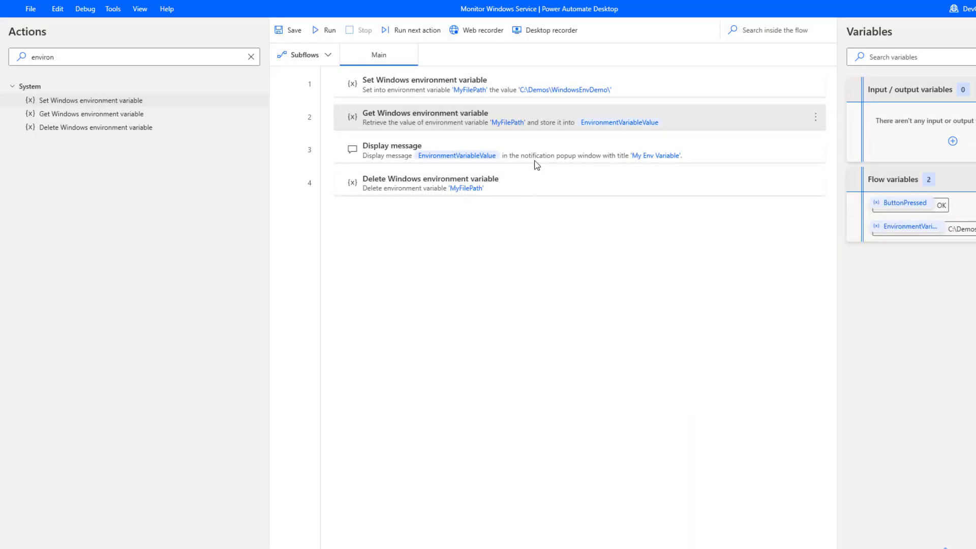
double_click(537, 150)
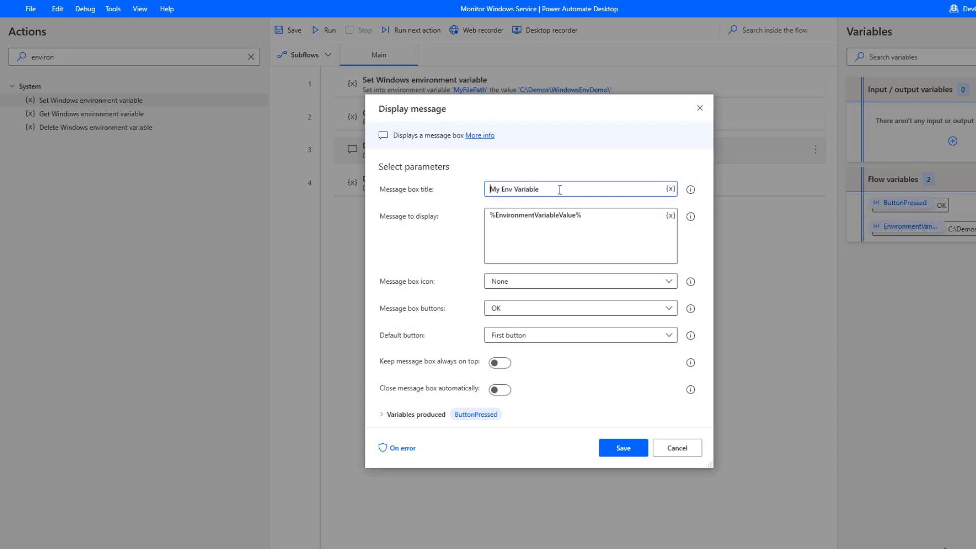
mouse_move(671, 216)
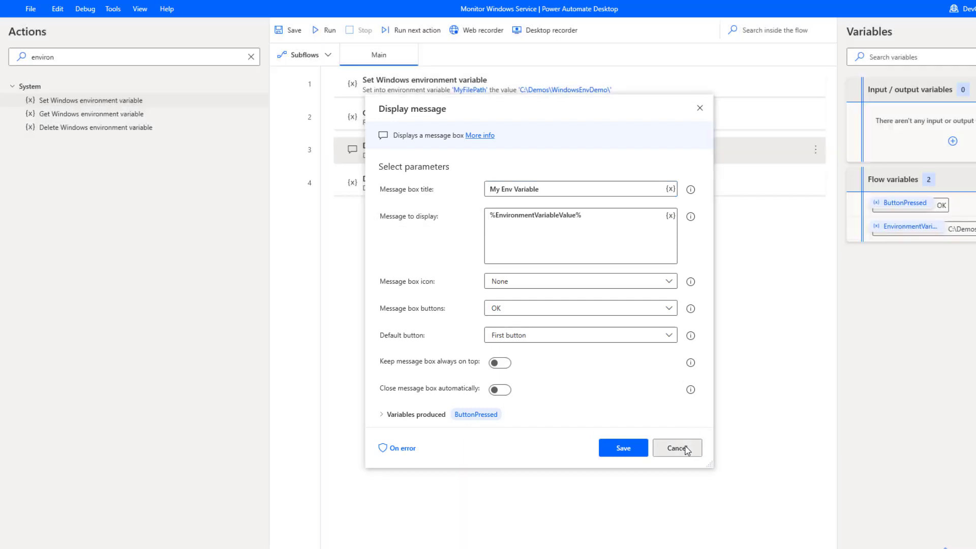
click(676, 448)
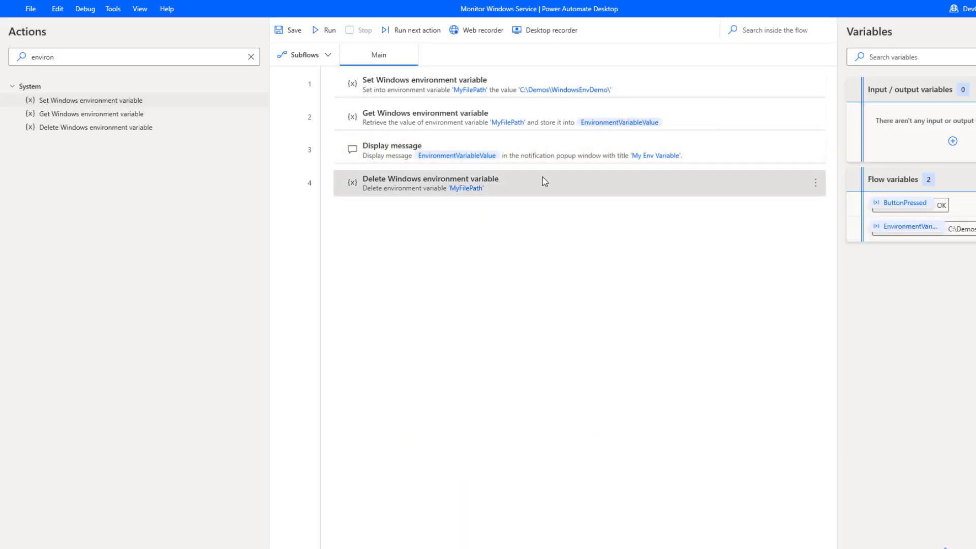
double_click(429, 182)
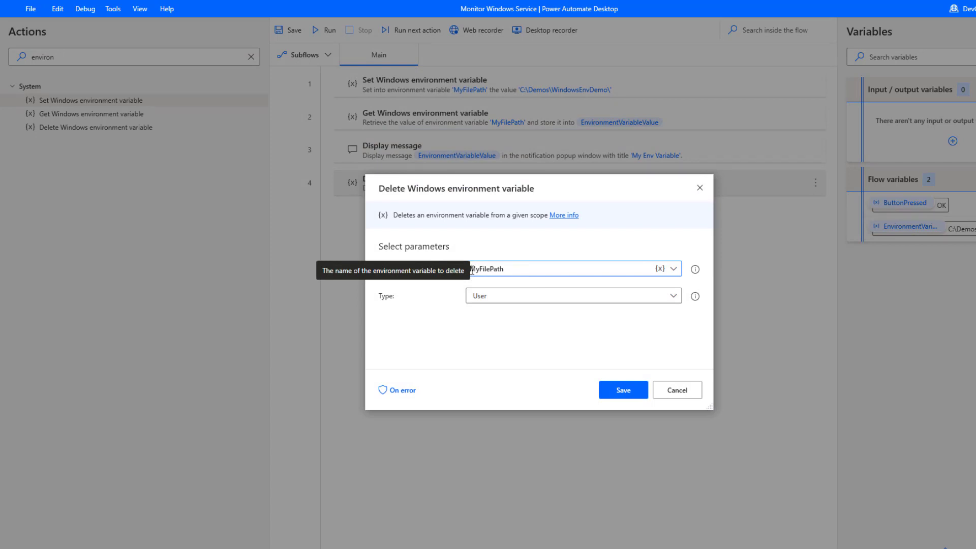
mouse_move(511, 380)
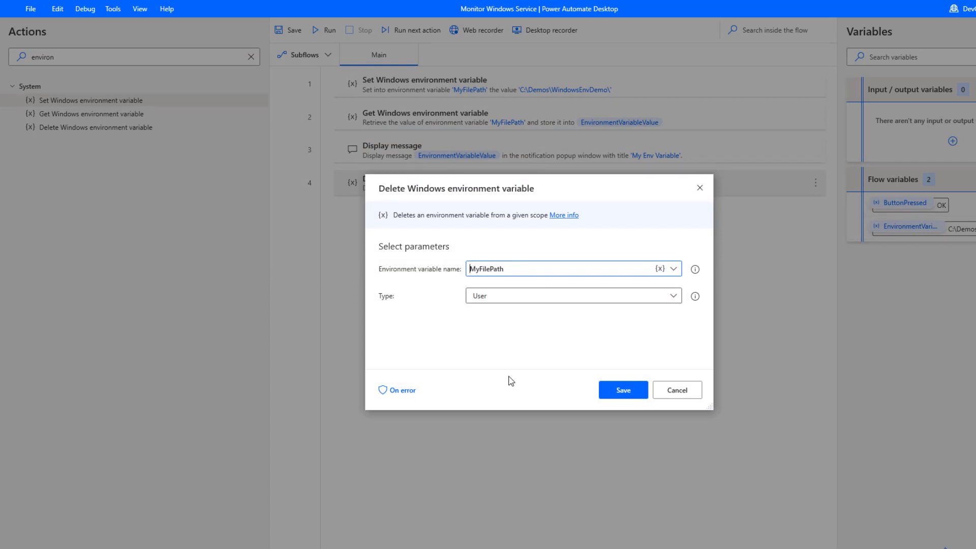
mouse_move(606, 305)
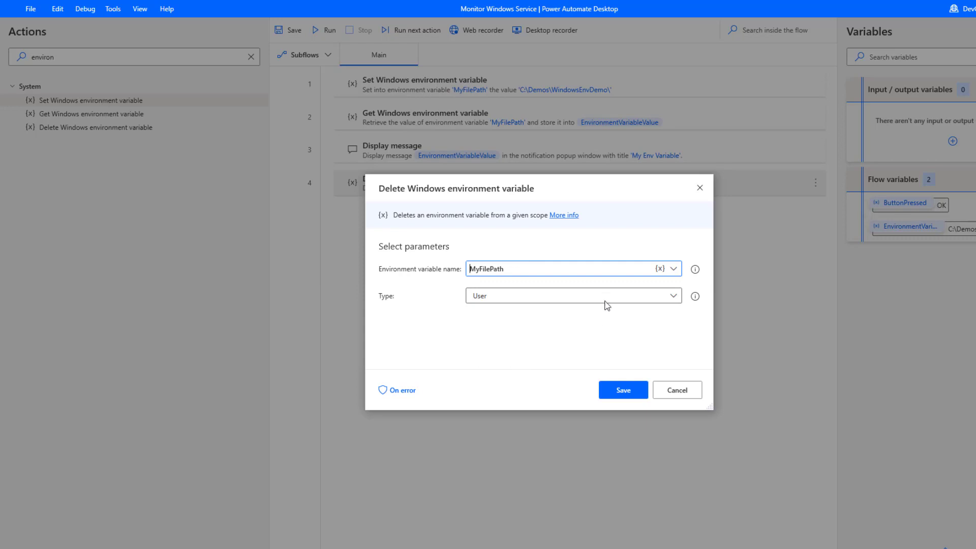
click(571, 296)
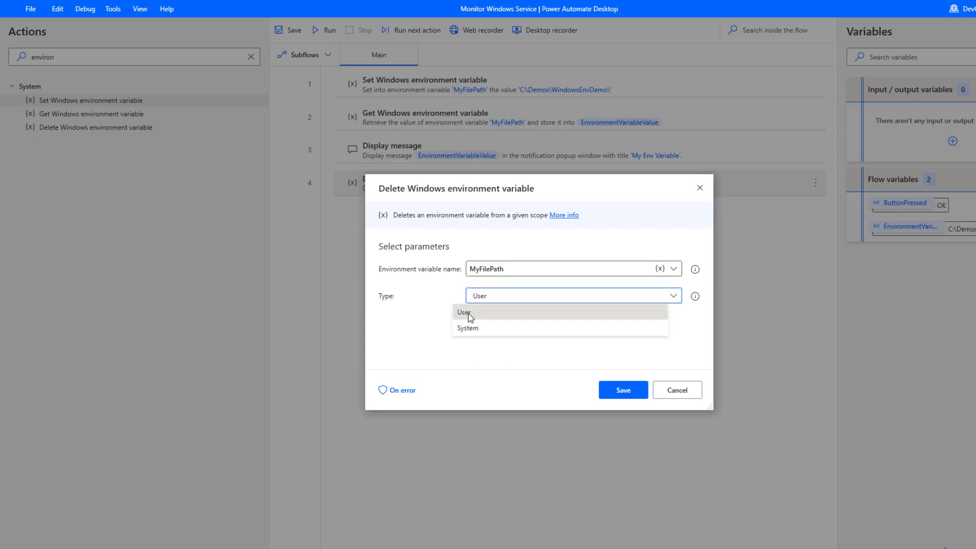
click(463, 311)
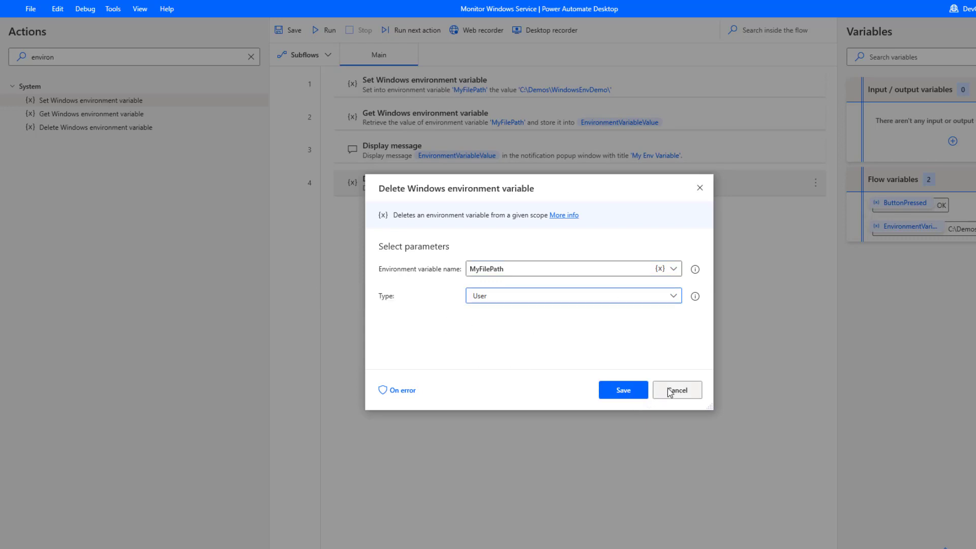
click(676, 390)
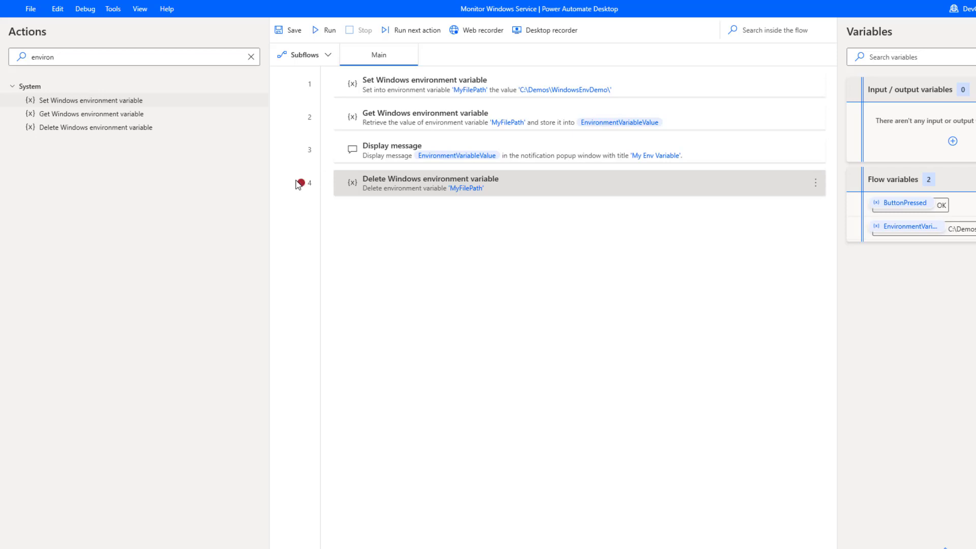
mouse_move(304, 186)
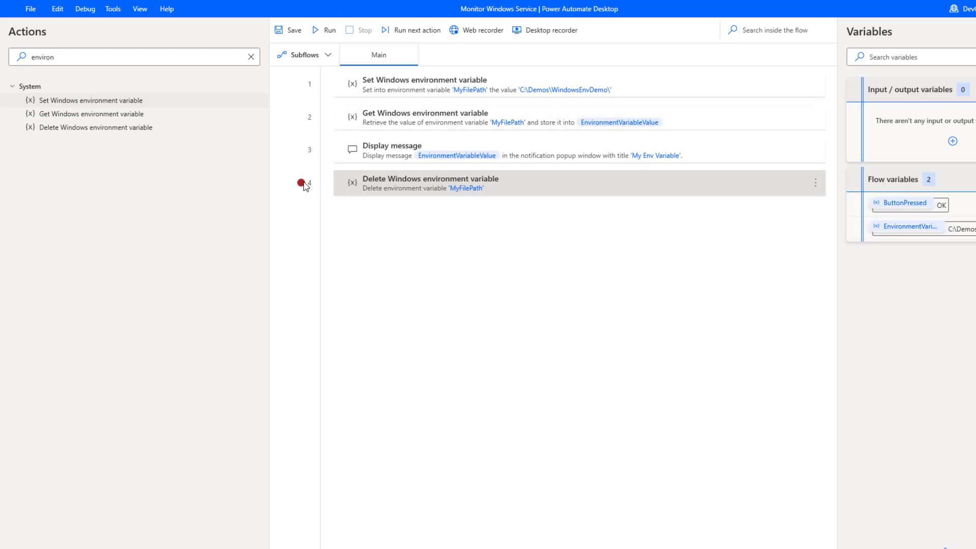
Run the flow to the delete-step breakpoint, showing C:\Demos\WindowsEnvDemo\ as My Env Variable.
click(324, 30)
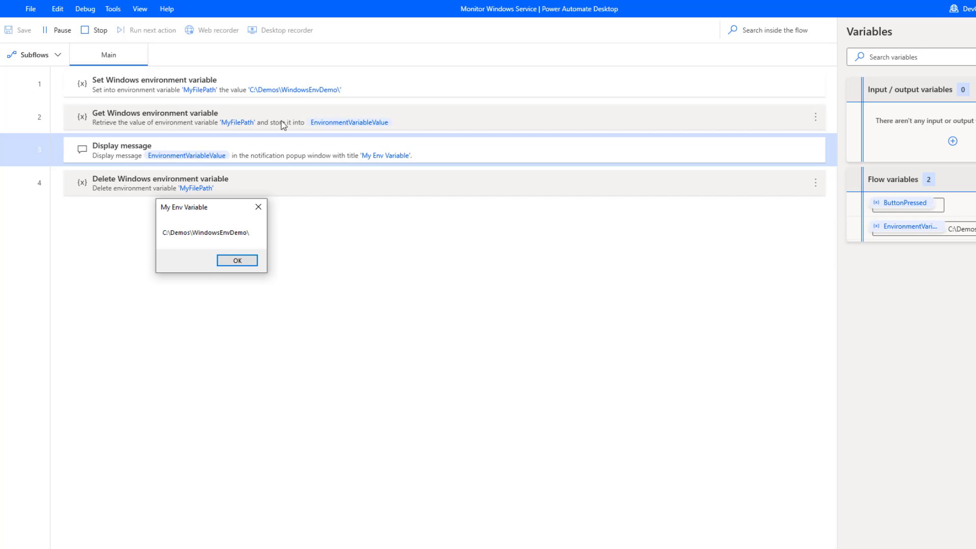
mouse_move(216, 238)
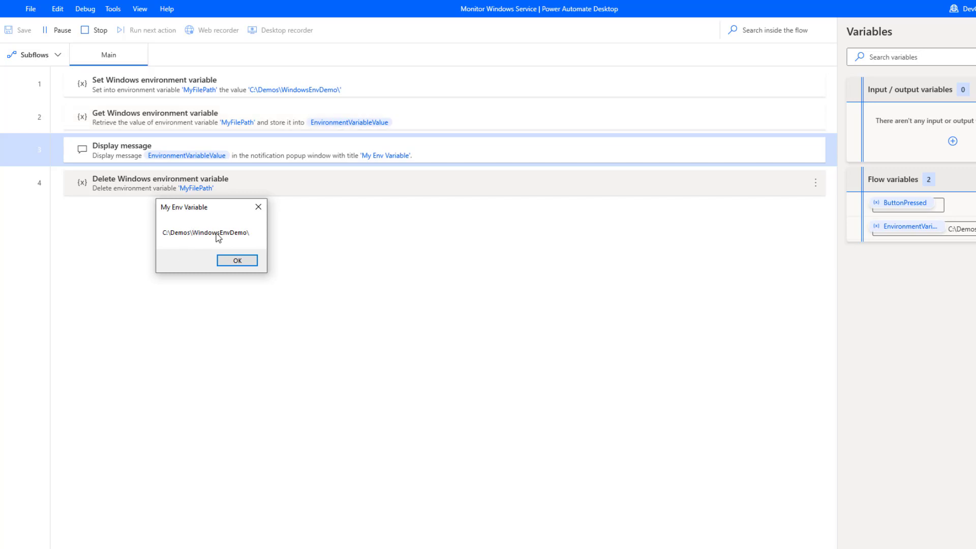
mouse_move(219, 238)
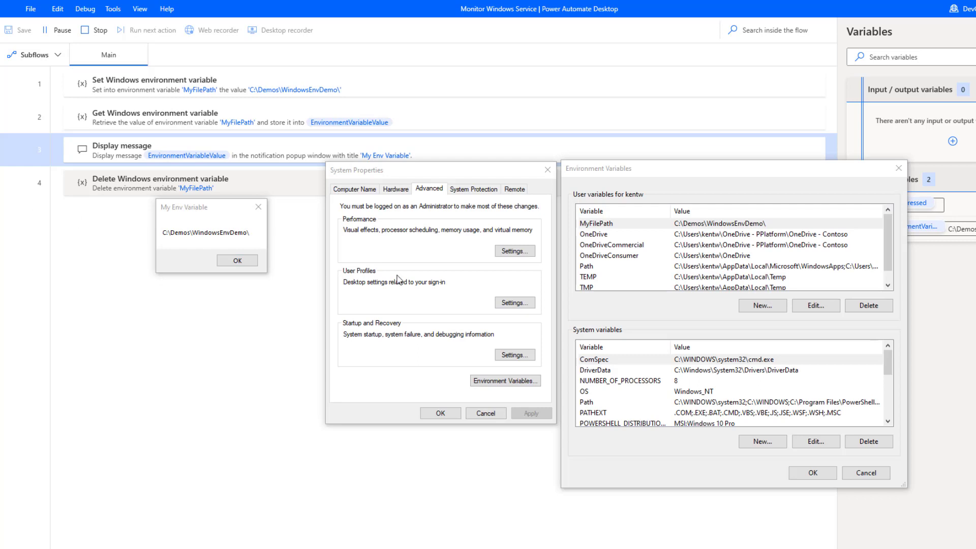
mouse_move(596, 200)
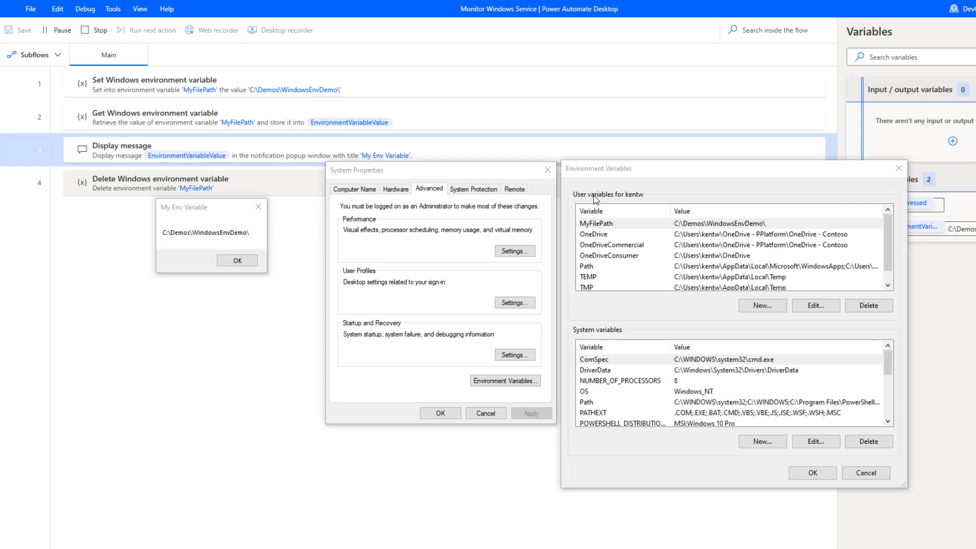
mouse_move(613, 216)
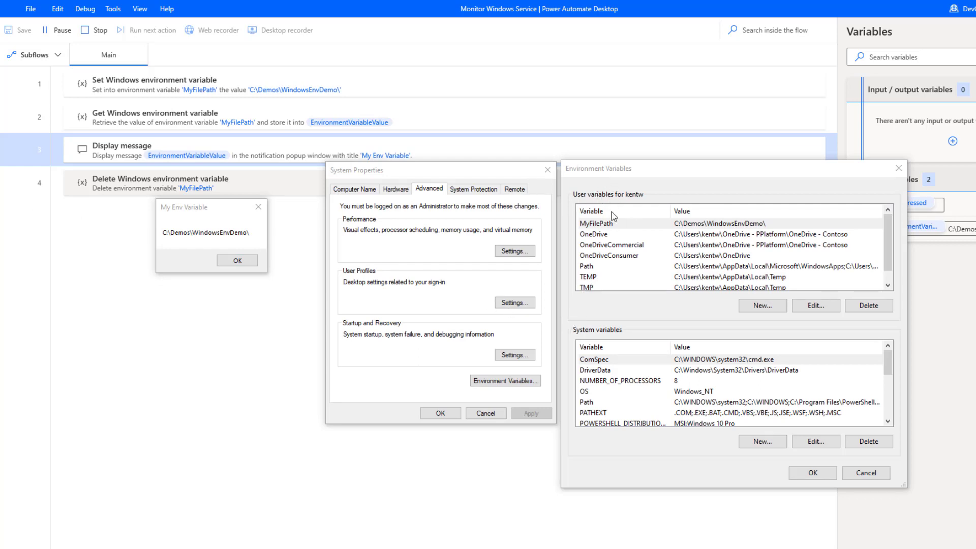
mouse_move(193, 84)
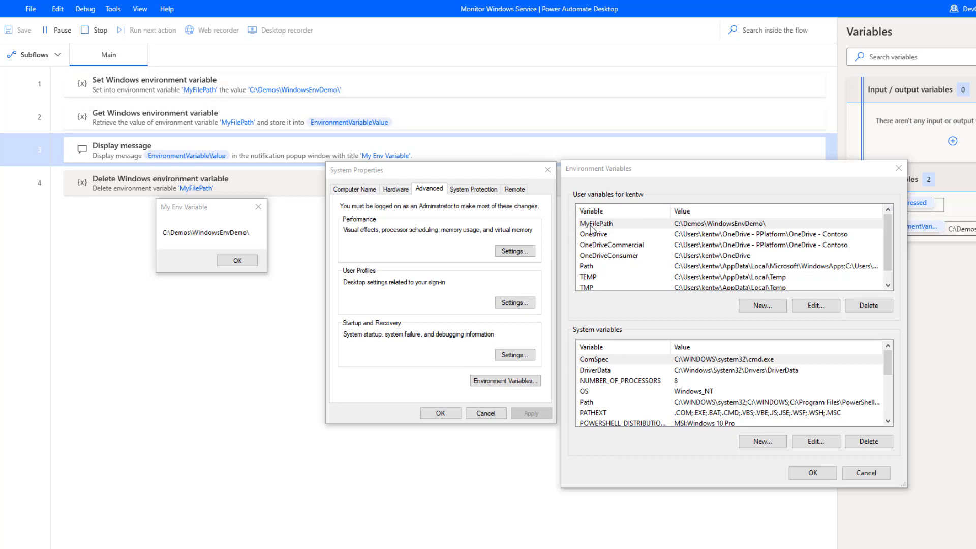
mouse_move(683, 229)
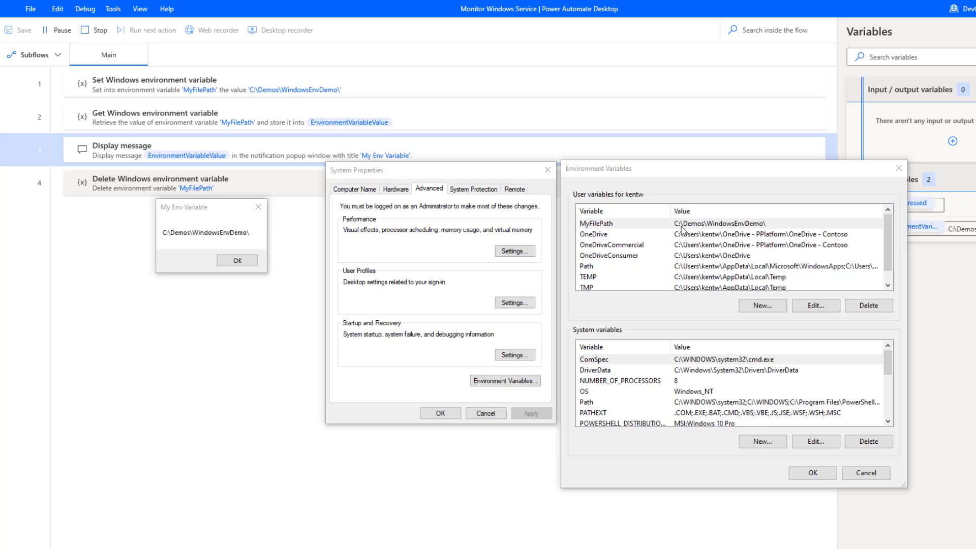
mouse_move(784, 229)
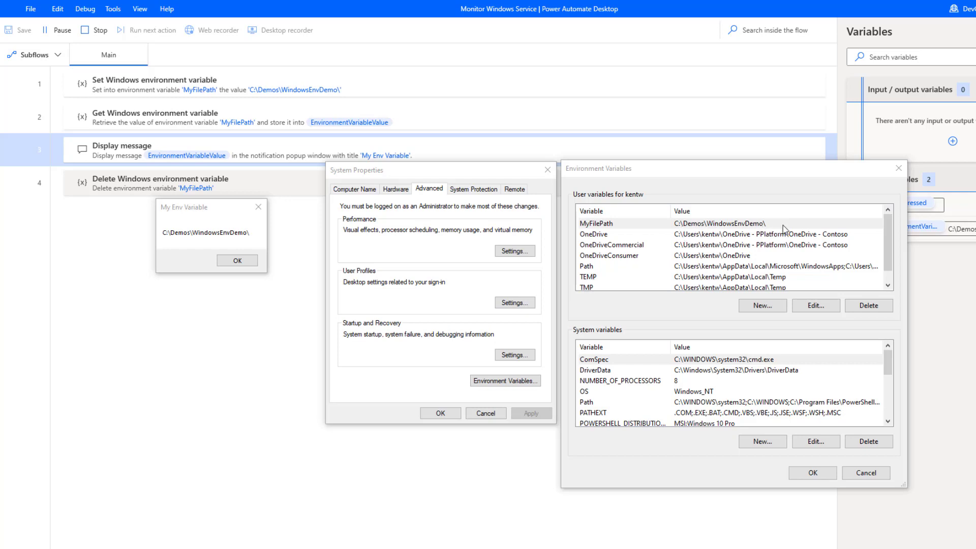
mouse_move(689, 231)
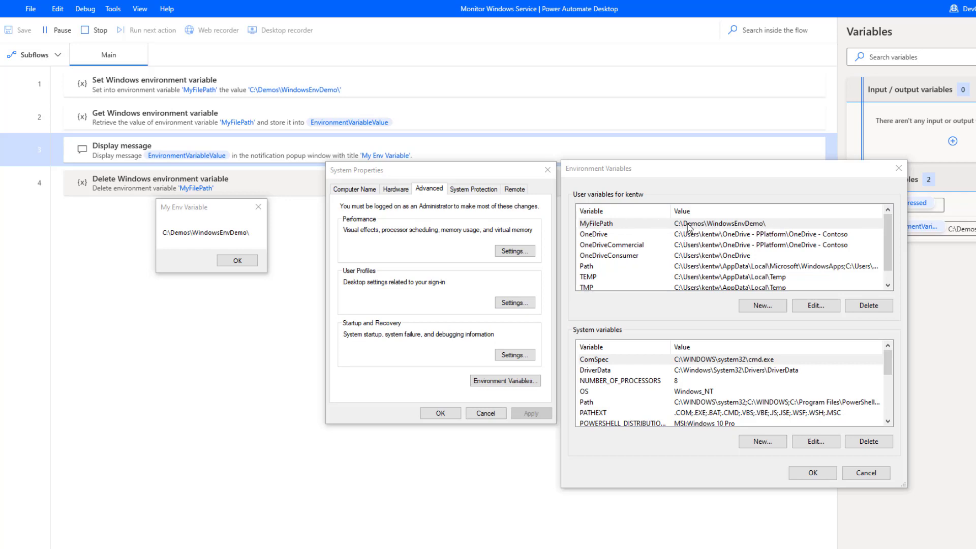
mouse_move(851, 442)
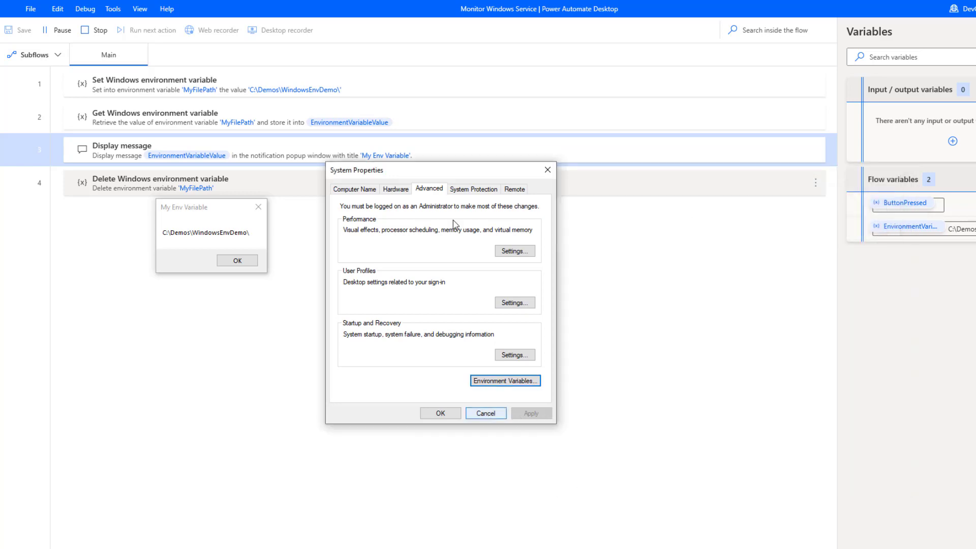
Dismiss the message to finish the run, confirm MyFilePath is gone, close both dialogs.
click(485, 414)
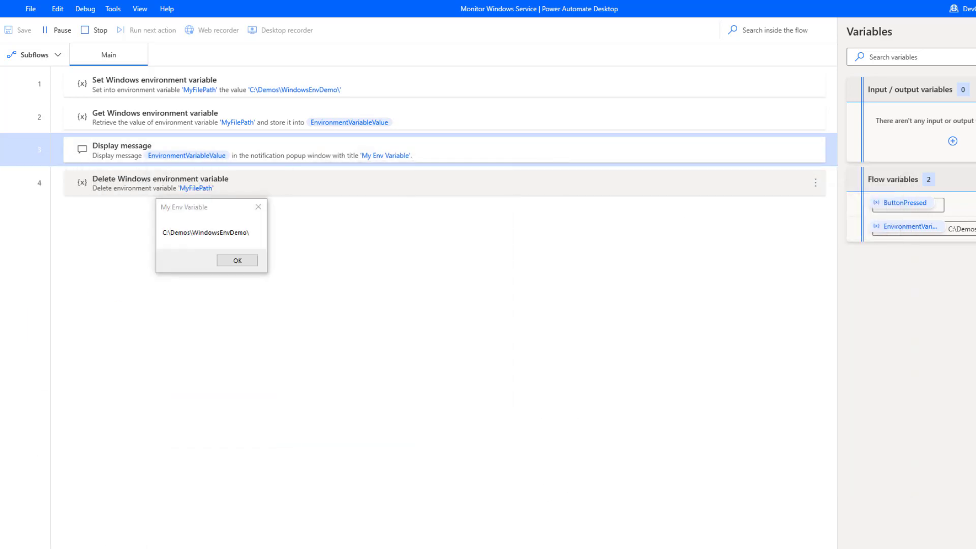
click(237, 260)
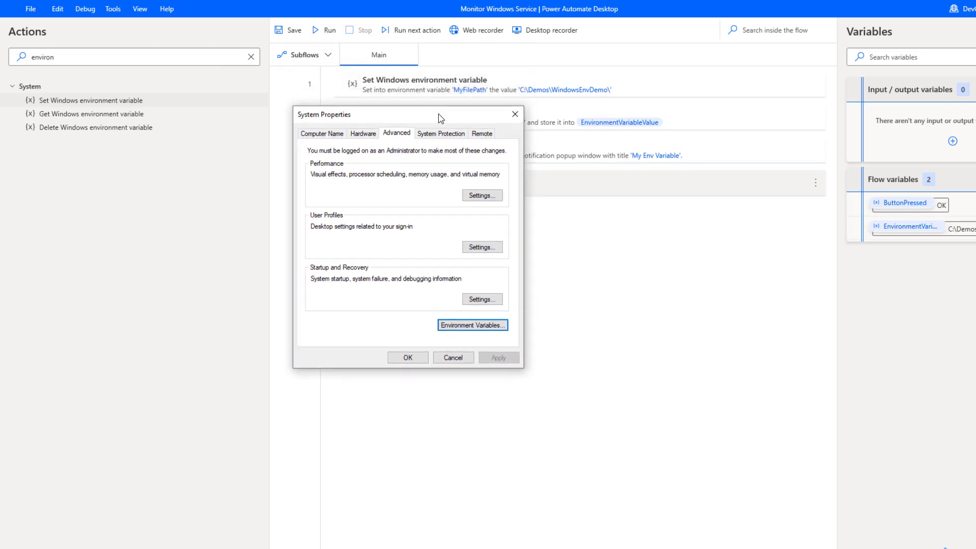
click(471, 324)
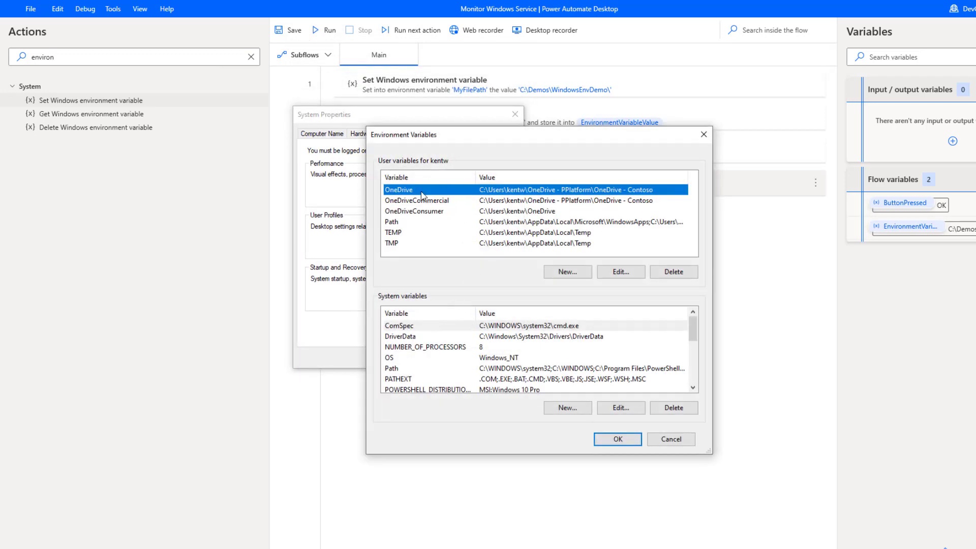
mouse_move(441, 238)
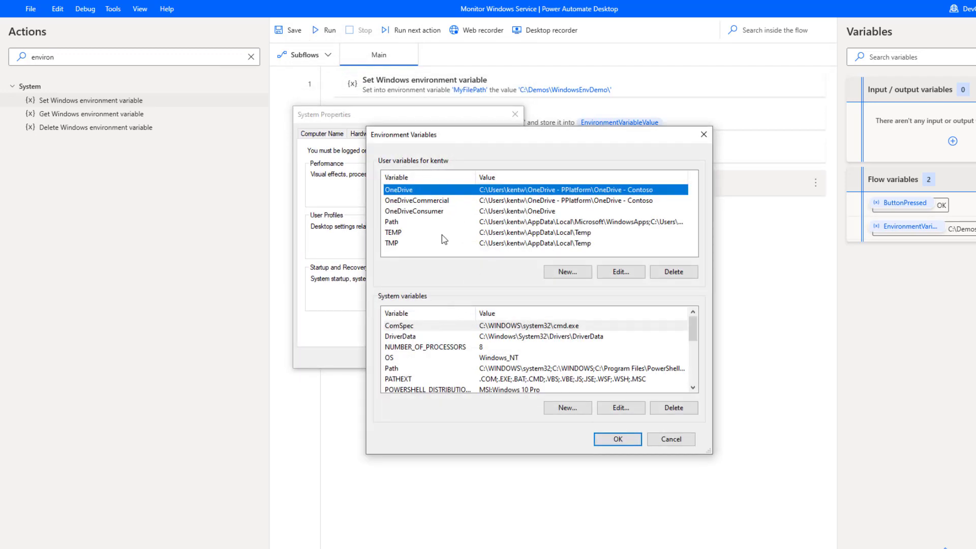
click(617, 438)
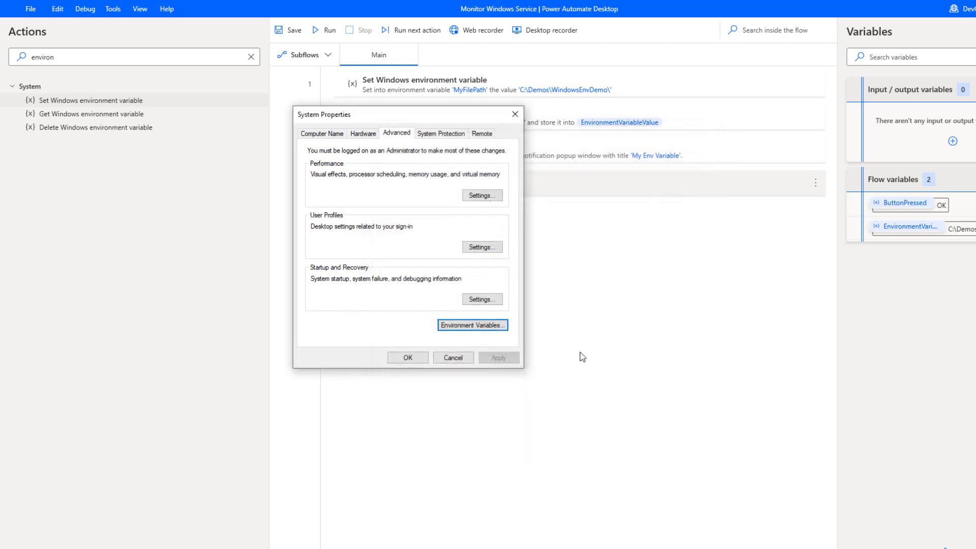
click(453, 358)
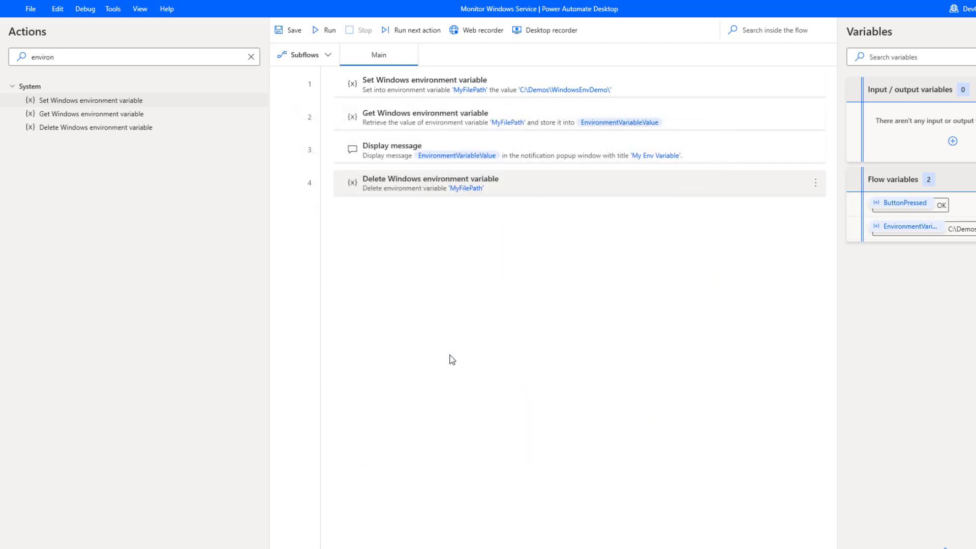